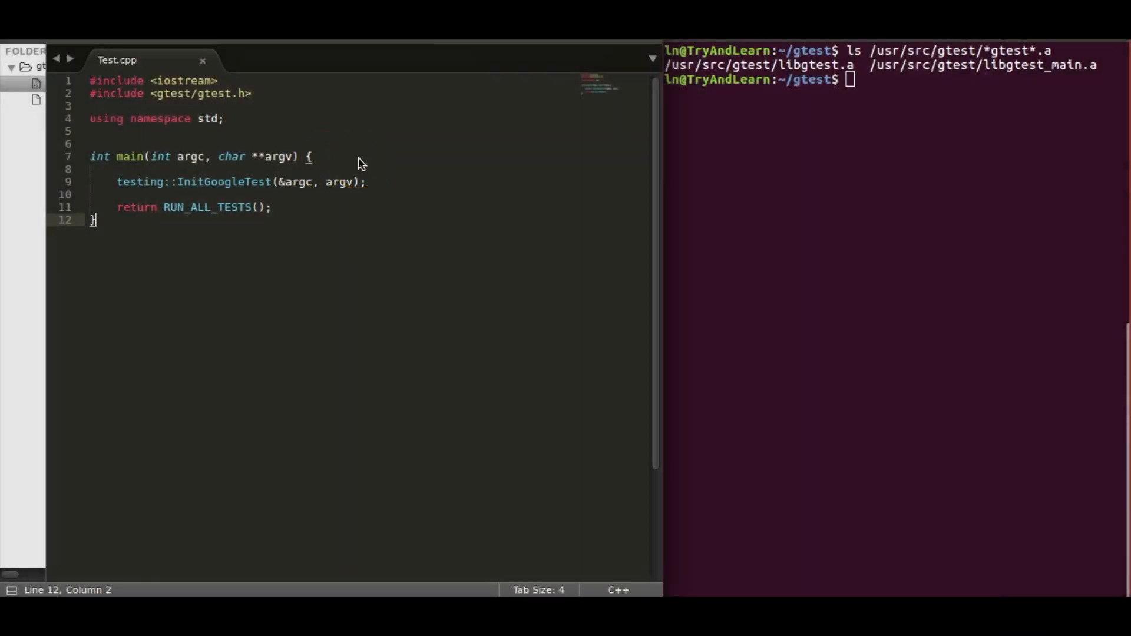
pyautogui.moveTo(829, 78)
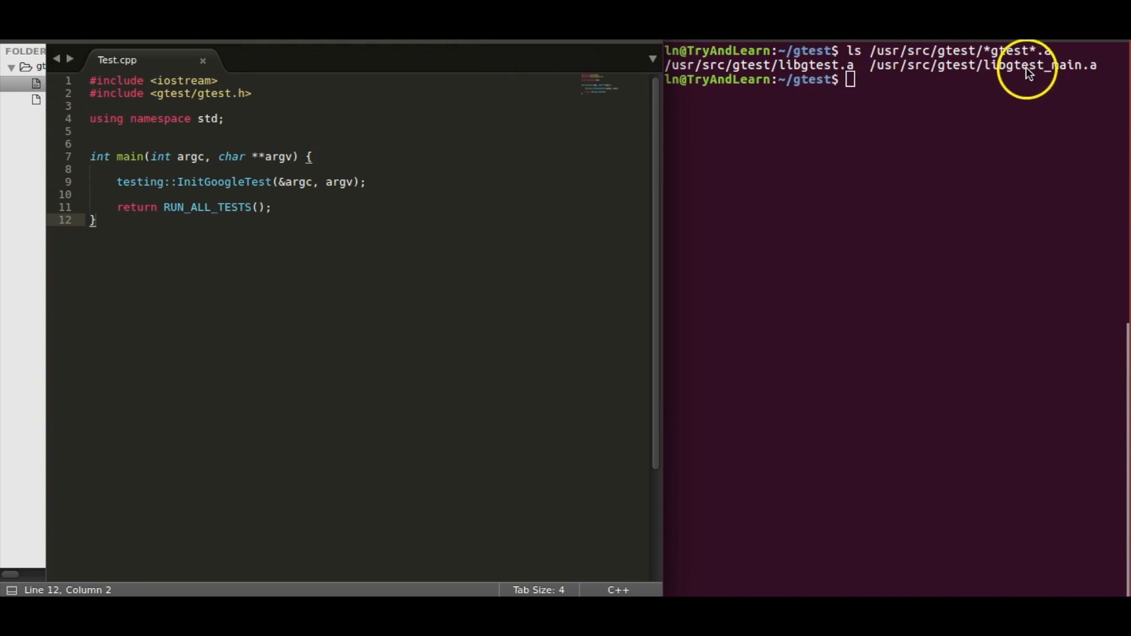
pyautogui.moveTo(850, 143)
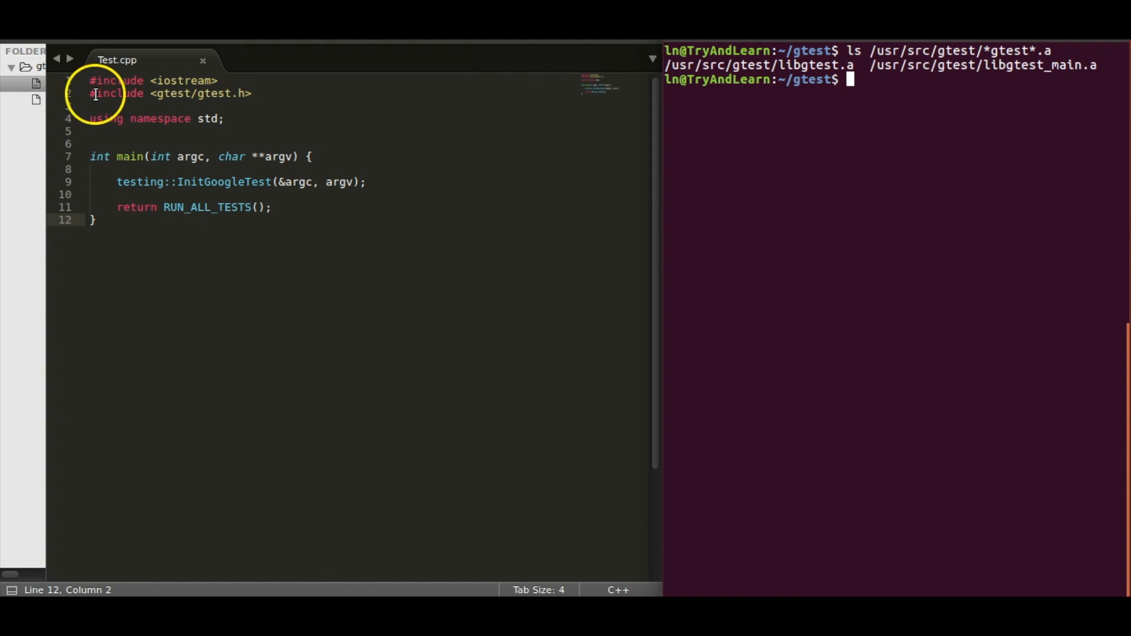
# - Review the InitGoogleTest and RUN_ALL_TESTS lines in main() and save Test.cpp
pyautogui.click(258, 94)
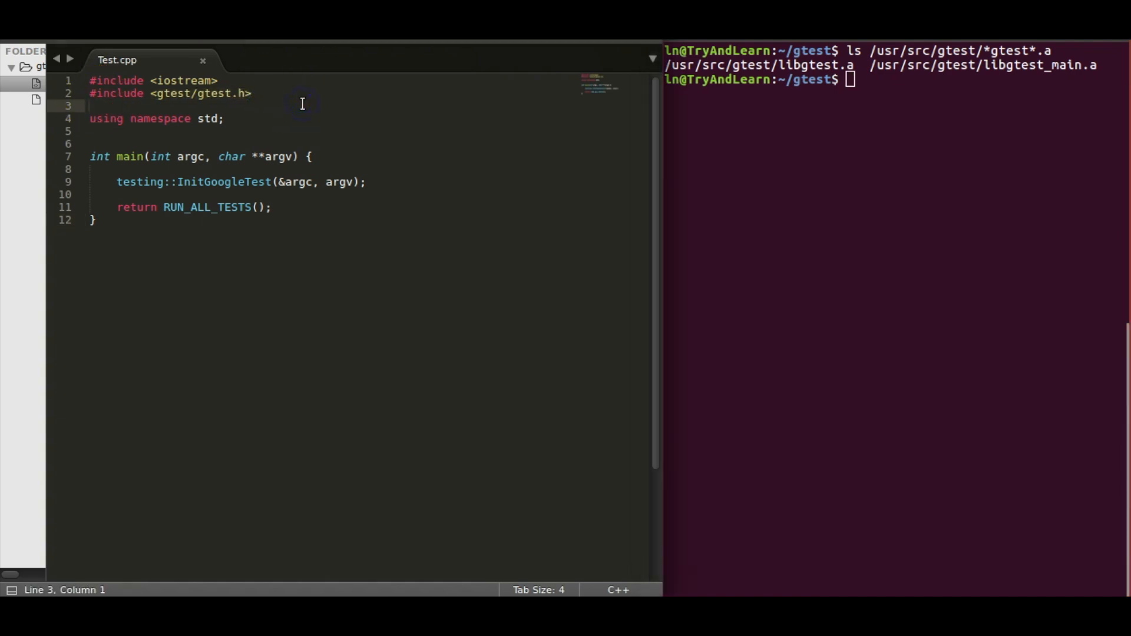
pyautogui.moveTo(344, 181)
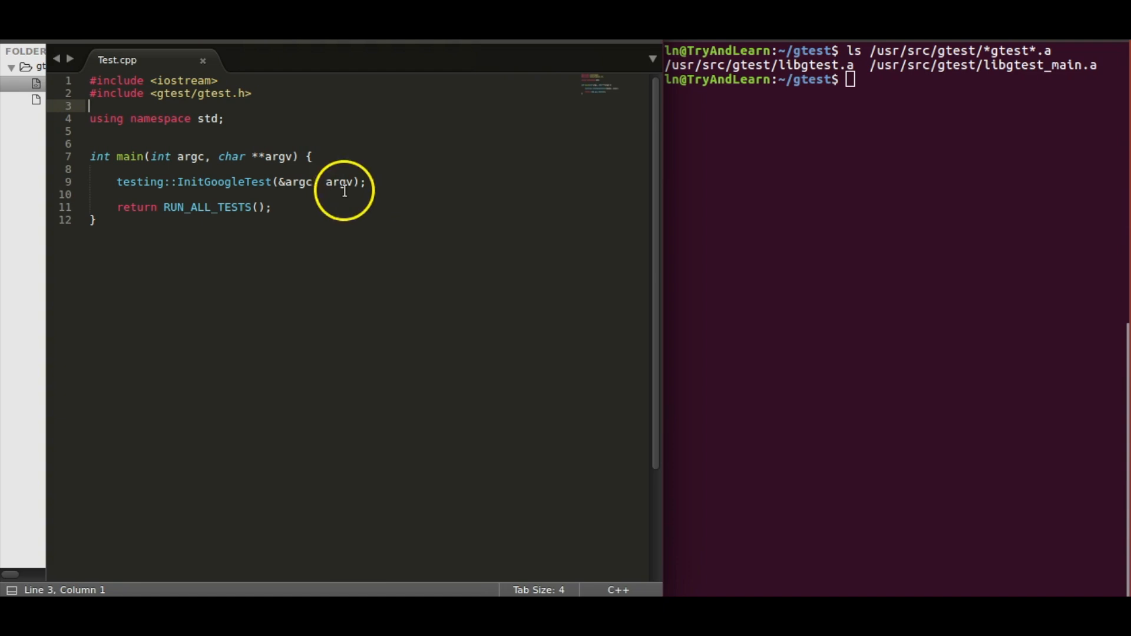
pyautogui.click(131, 181)
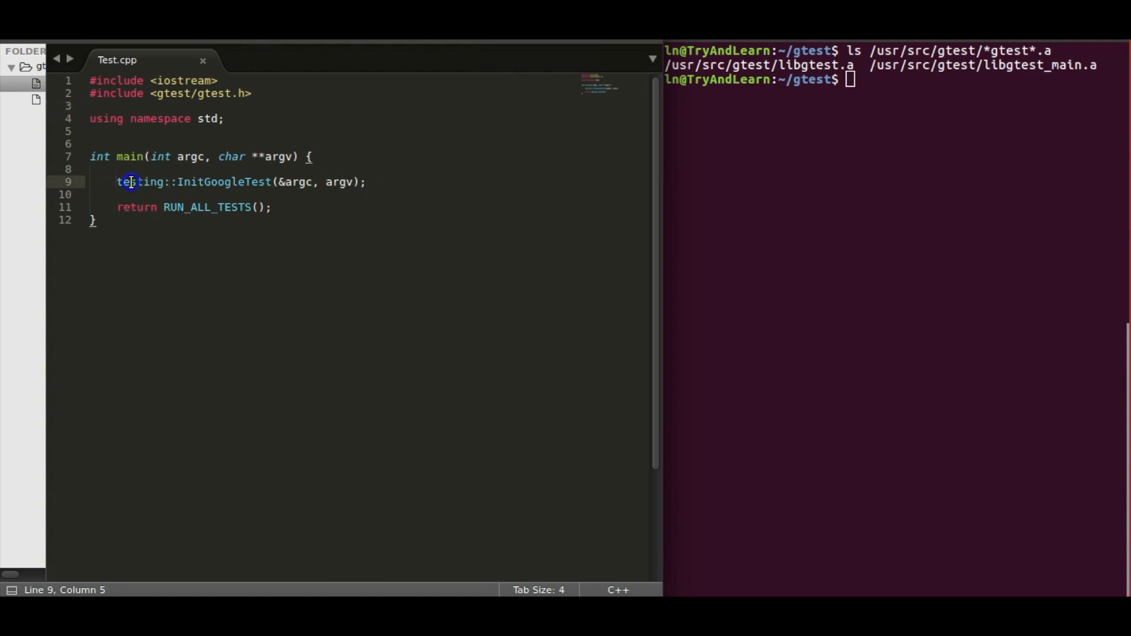
pyautogui.doubleClick(140, 182)
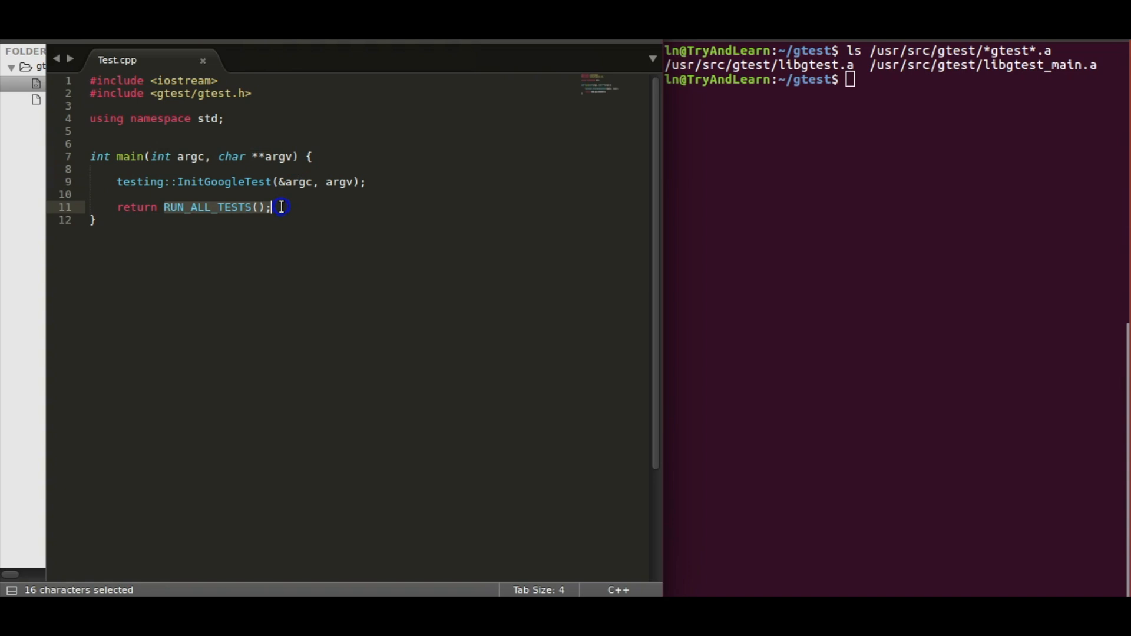
pyautogui.click(354, 213)
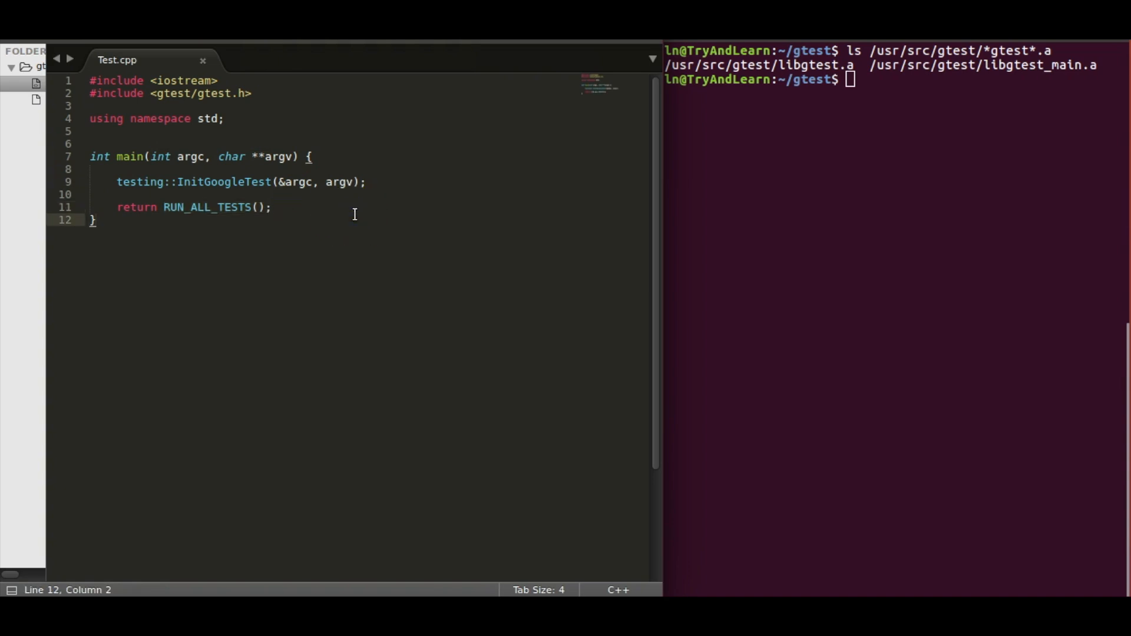
pyautogui.press('ctrl+s')
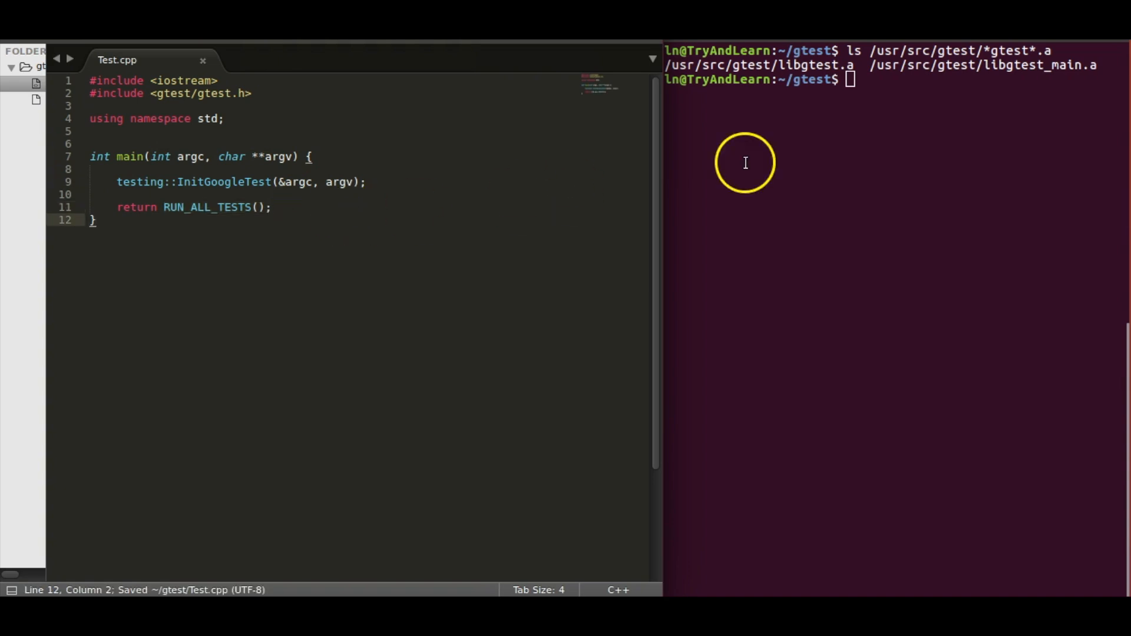
# - Clear the terminal, compile Test.cpp with g++ -lgtest -lgtest_main -pthread and run ./a.out
pyautogui.write('clear')
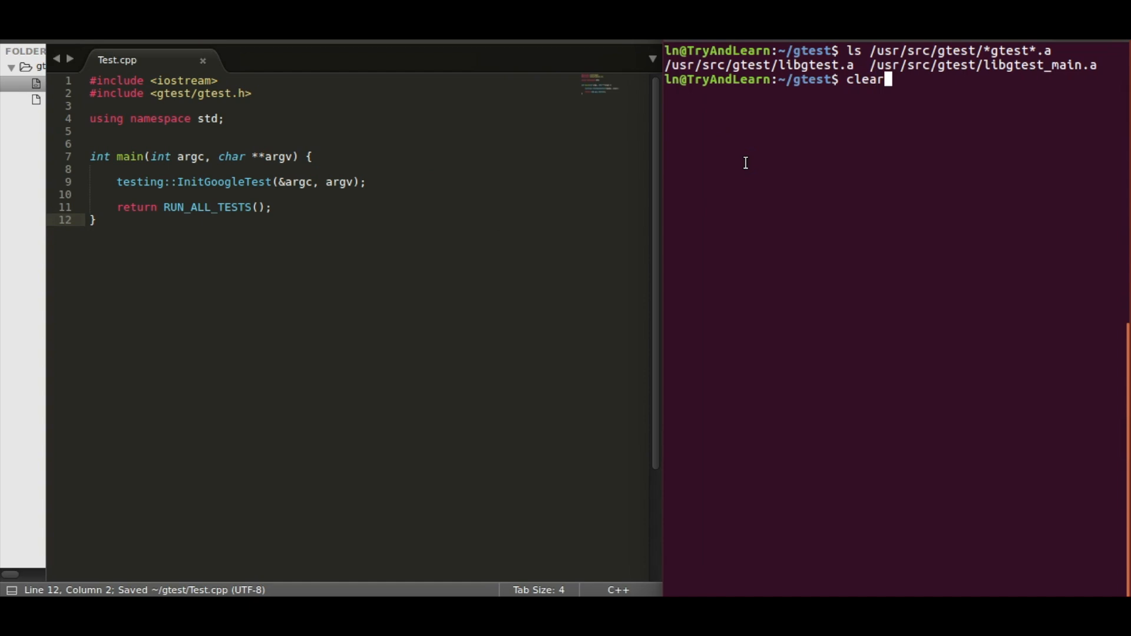
pyautogui.press('Return')
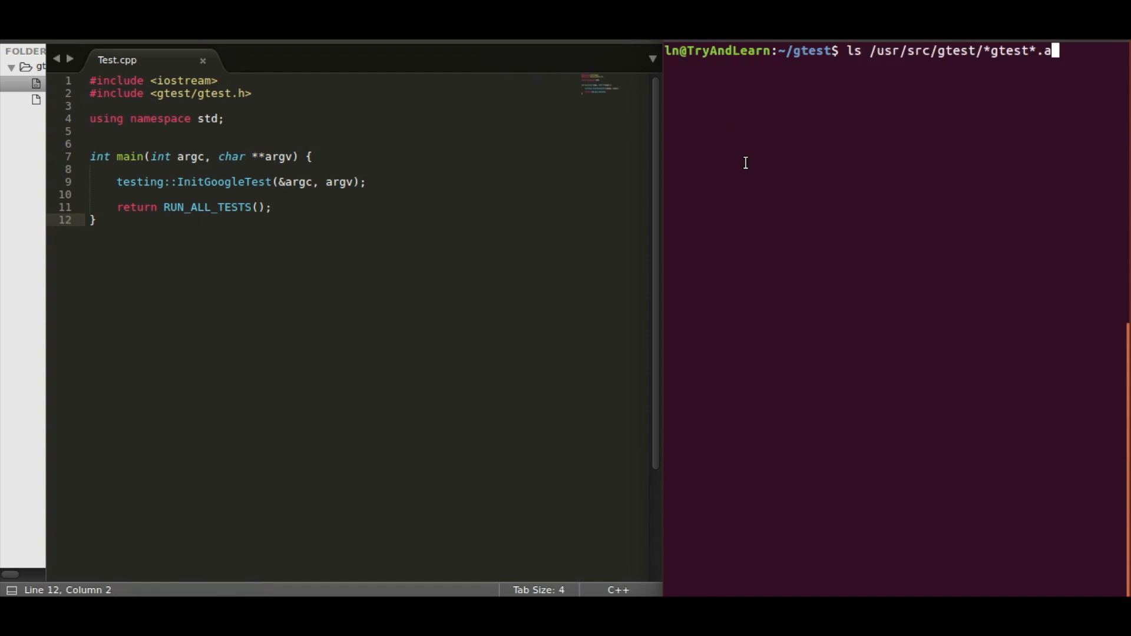
pyautogui.write('g++ Test.cpp -lgtest -lgtest_main -pthread')
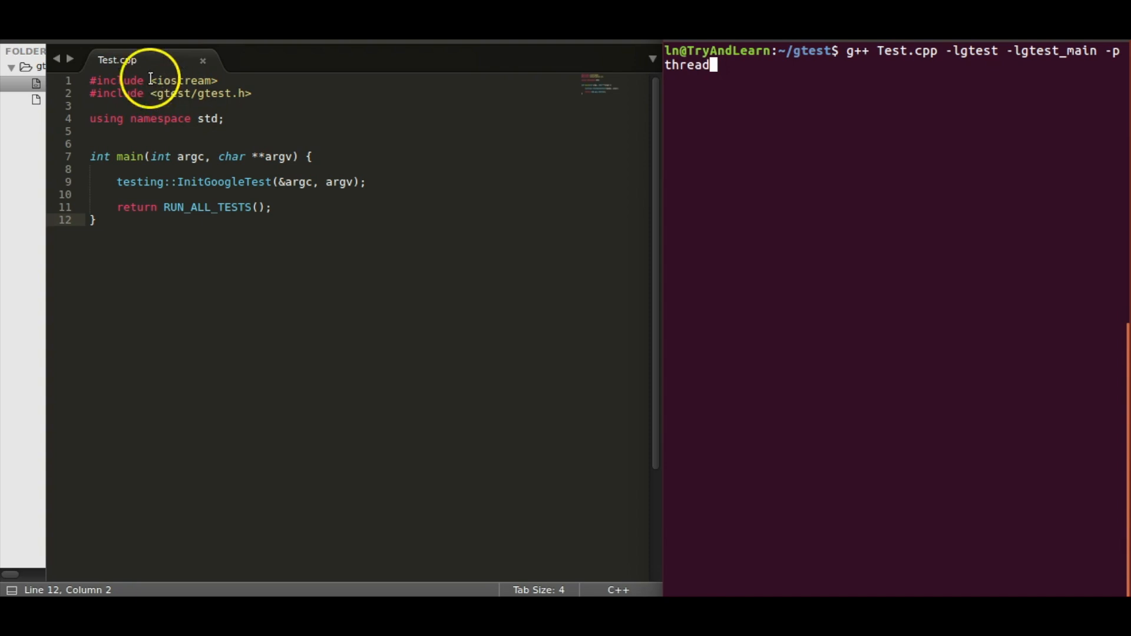
pyautogui.moveTo(948, 54)
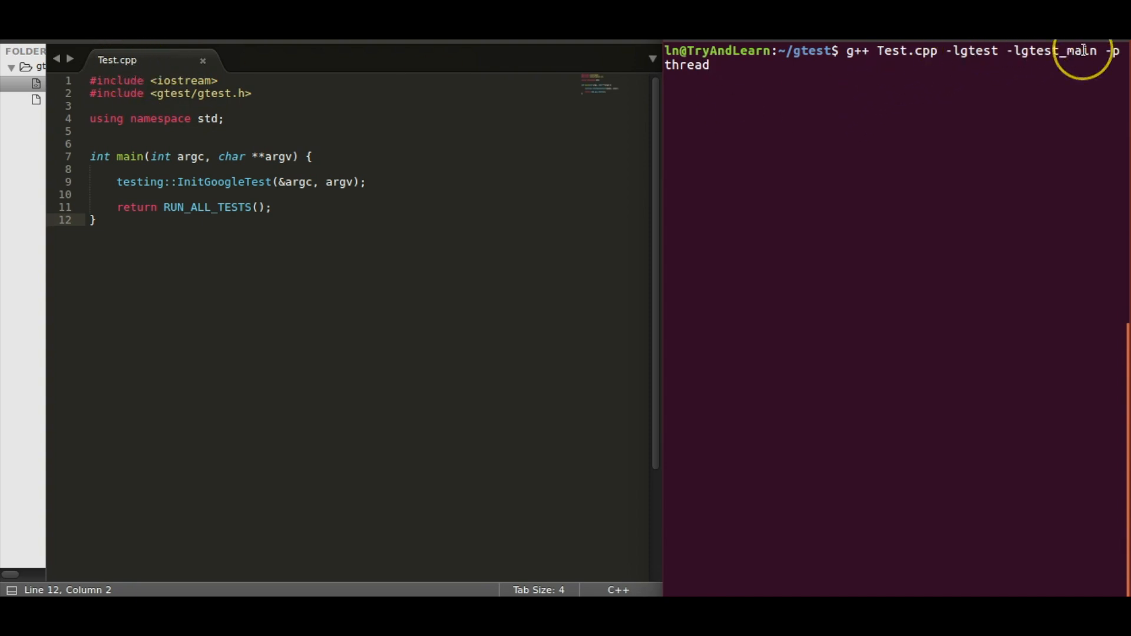
pyautogui.press('Return')
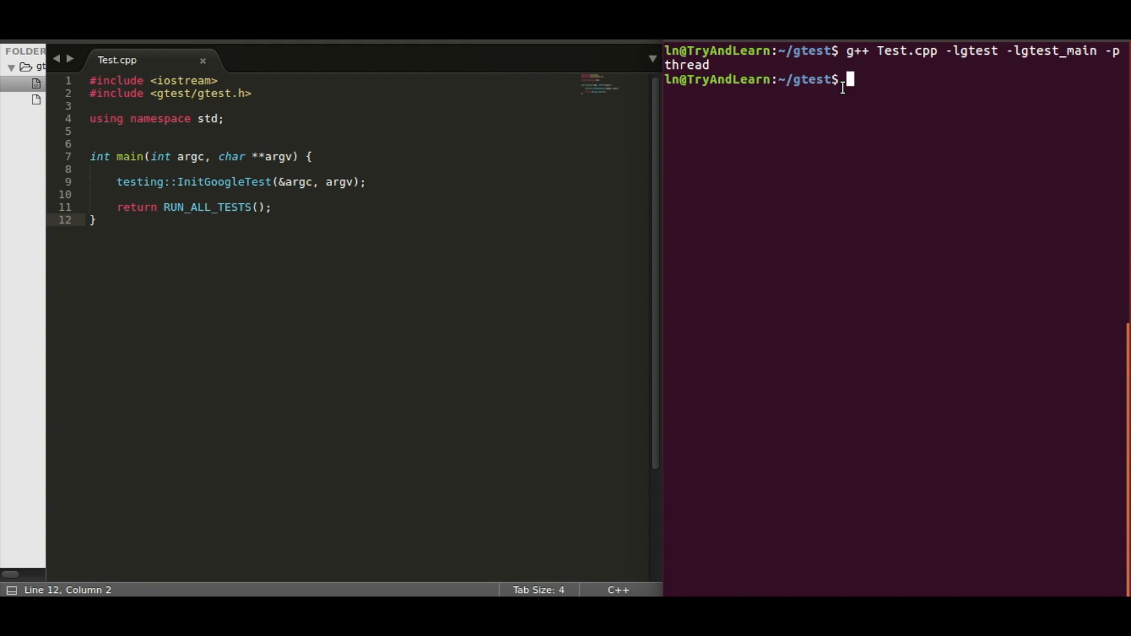
pyautogui.write('./a.out')
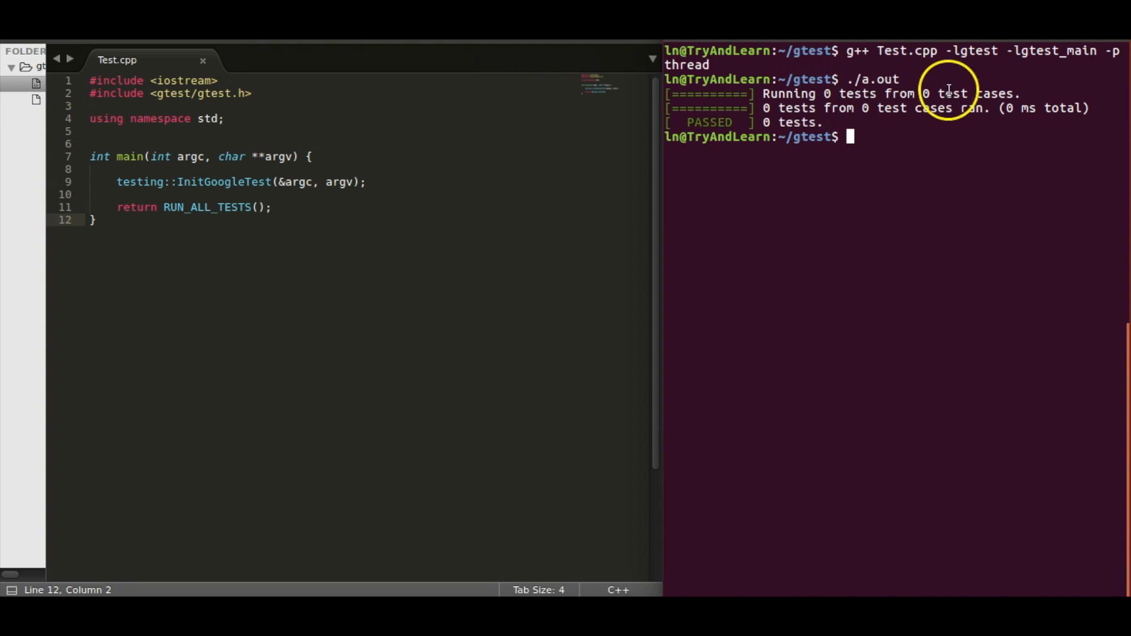
pyautogui.moveTo(847, 243)
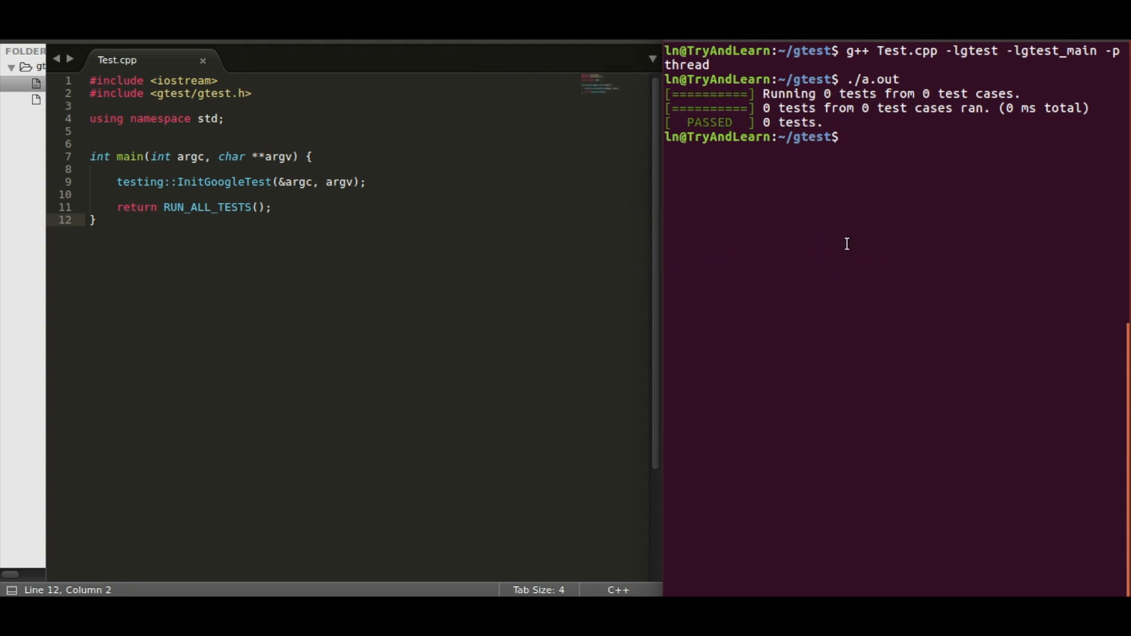
# - Write the TEST(TestName, Subtest_1) block header above main in Test.cpp
pyautogui.click(332, 124)
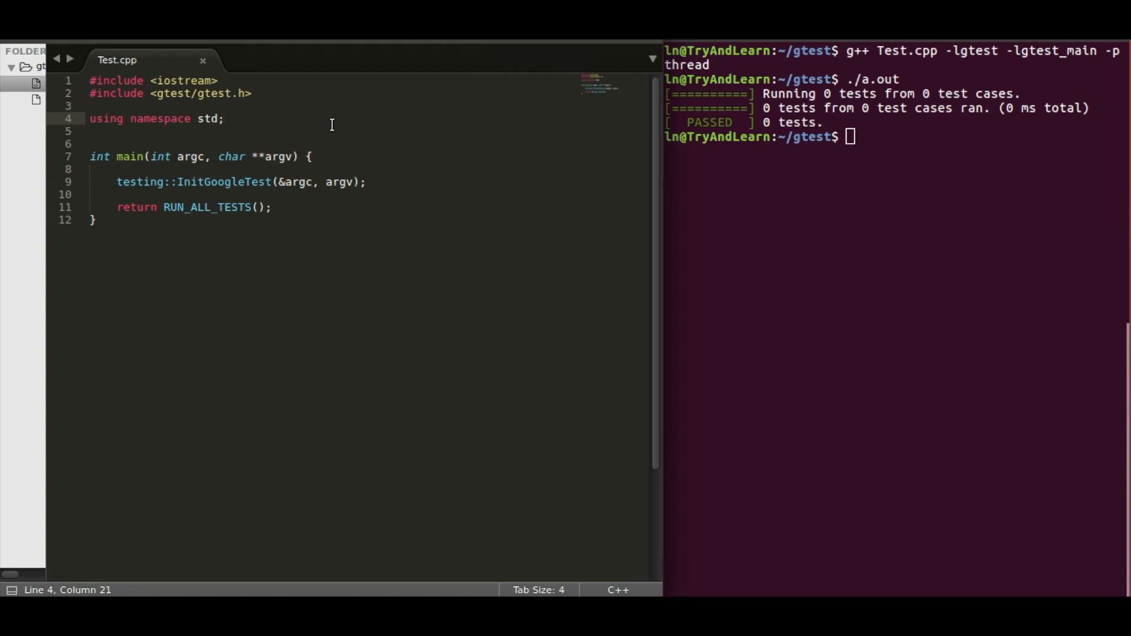
pyautogui.click(224, 117)
pyautogui.write('TES')
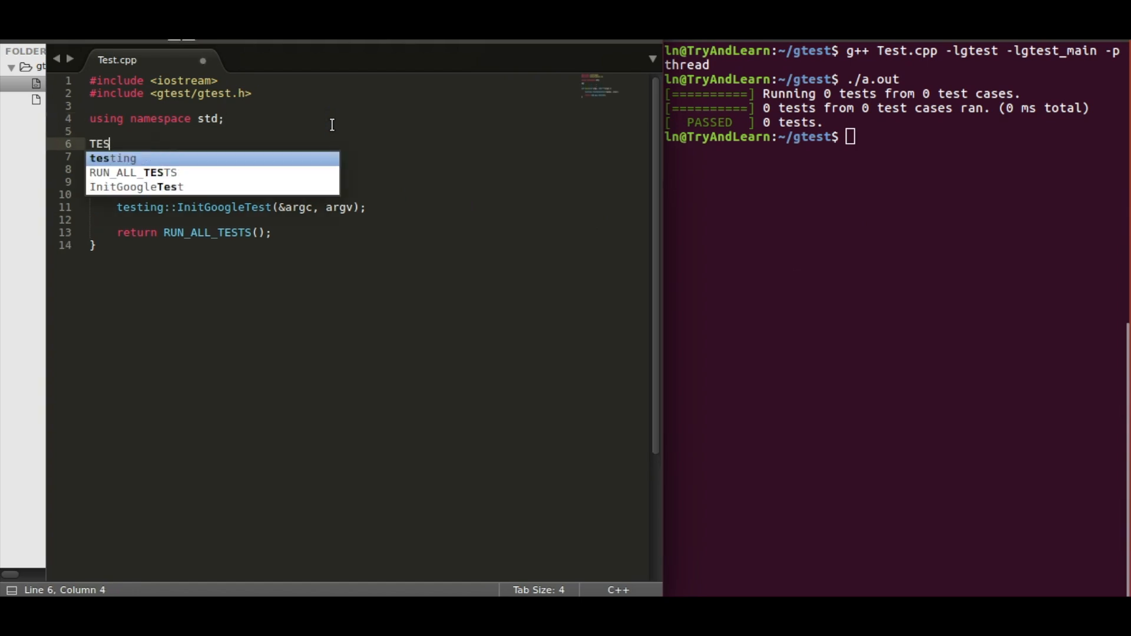
pyautogui.write('T()')
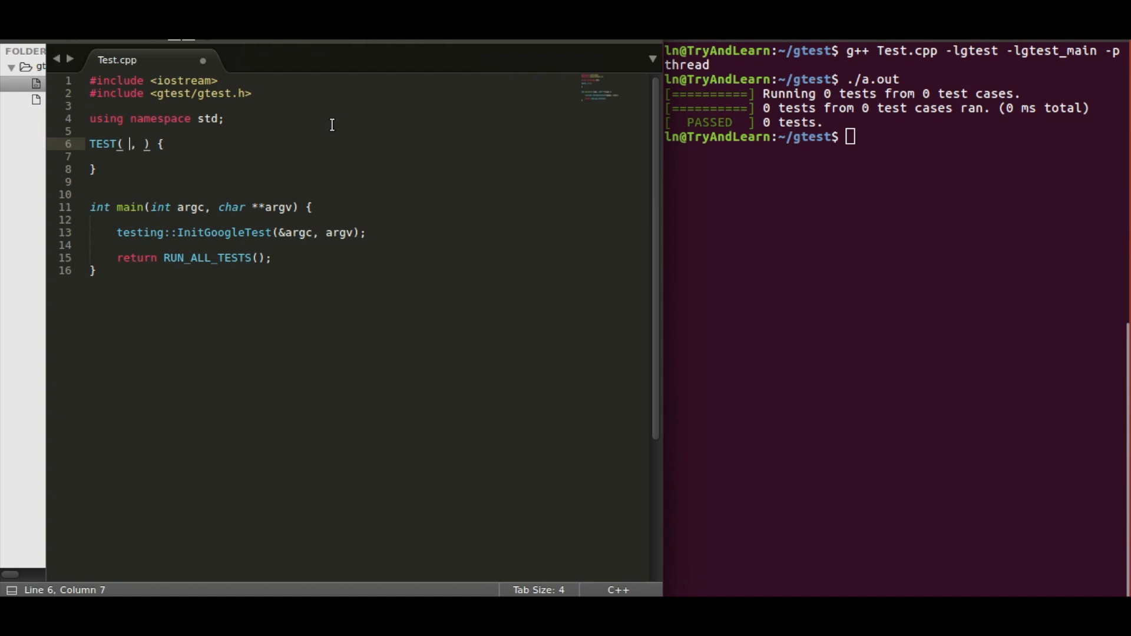
pyautogui.write('TestName')
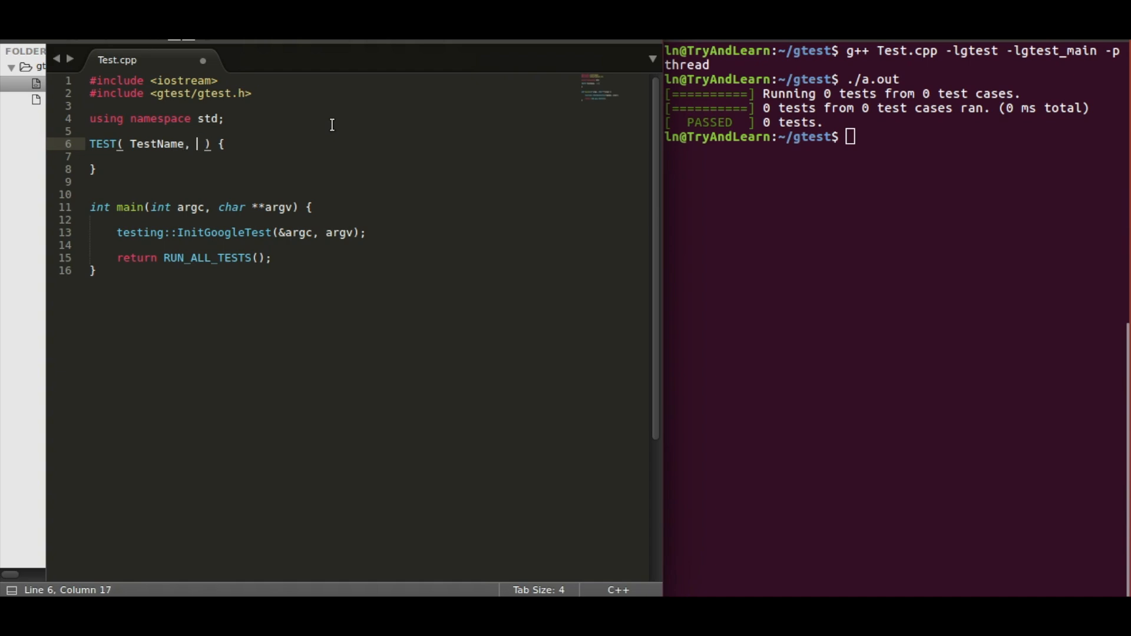
pyautogui.write('Subtest')
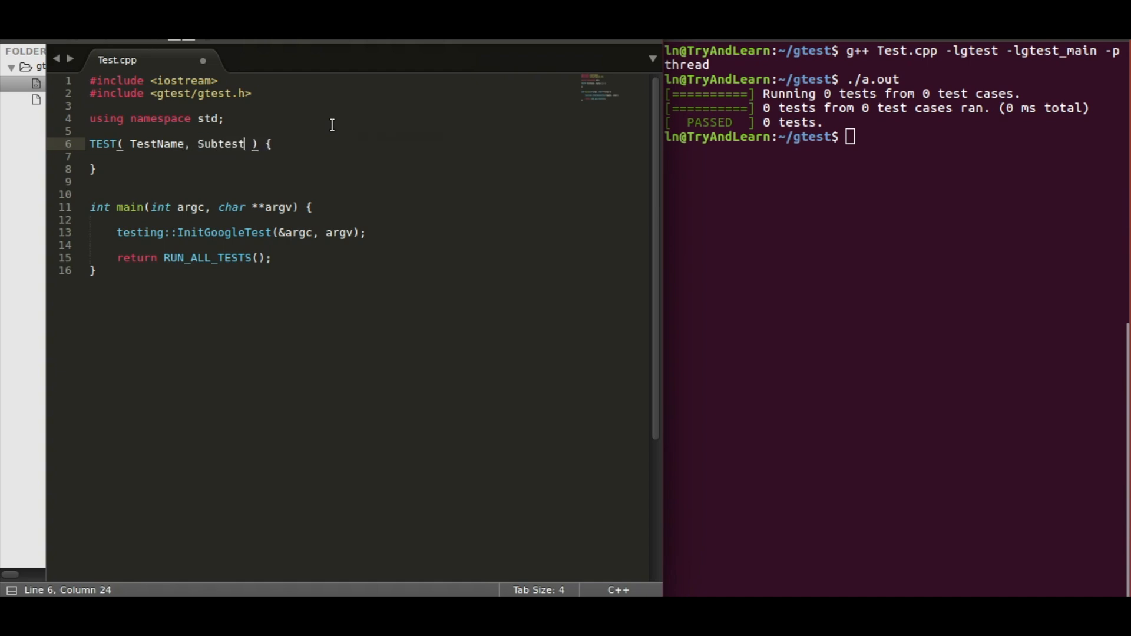
pyautogui.write('!')
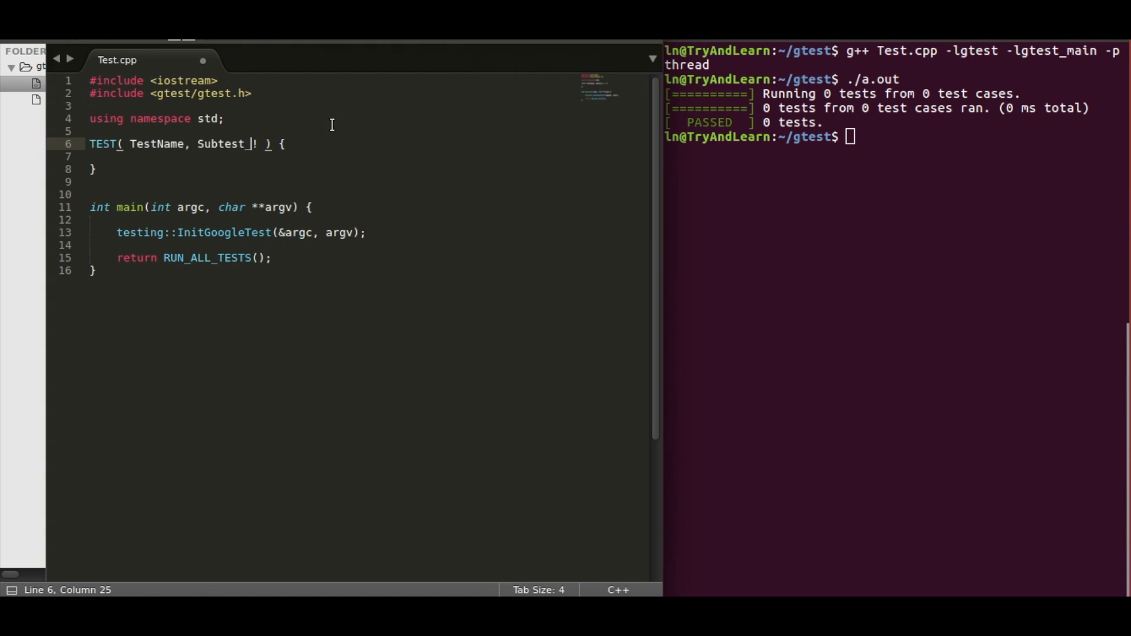
pyautogui.write('1')
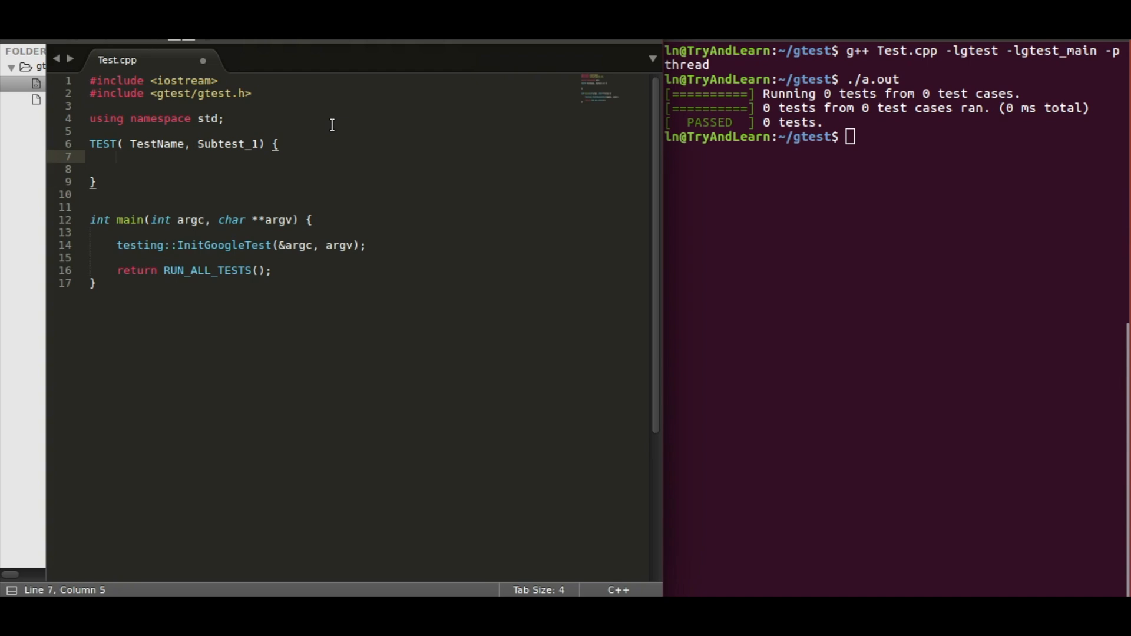
# - Add ASSERT_TRUE(1 == 1); inside the Subtest_1 body
pyautogui.click(115, 156)
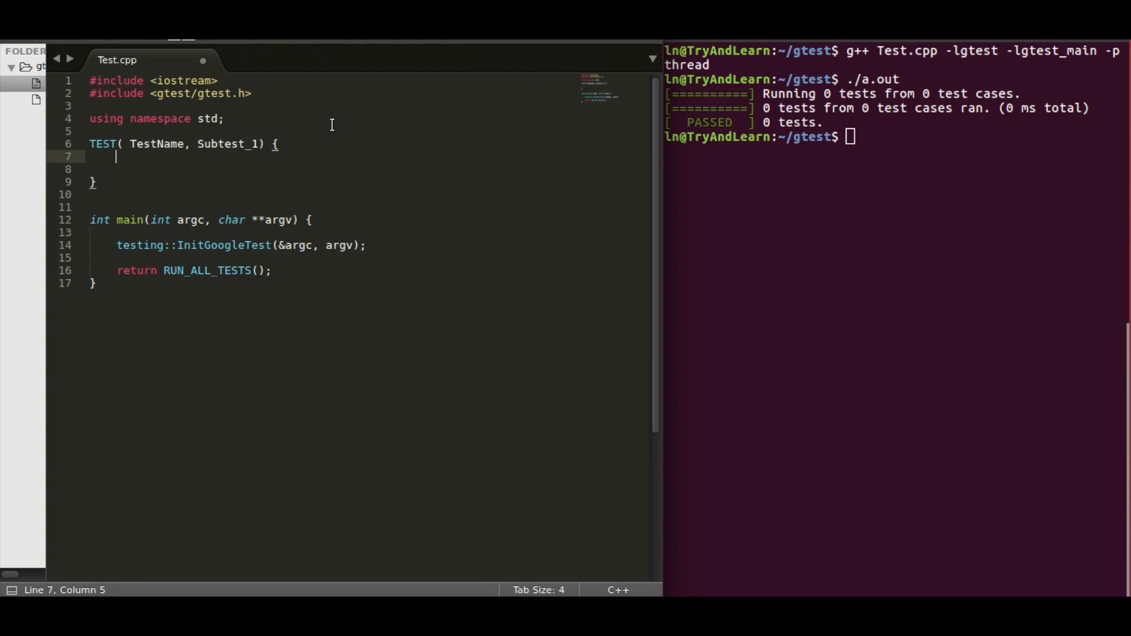
pyautogui.press('Return')
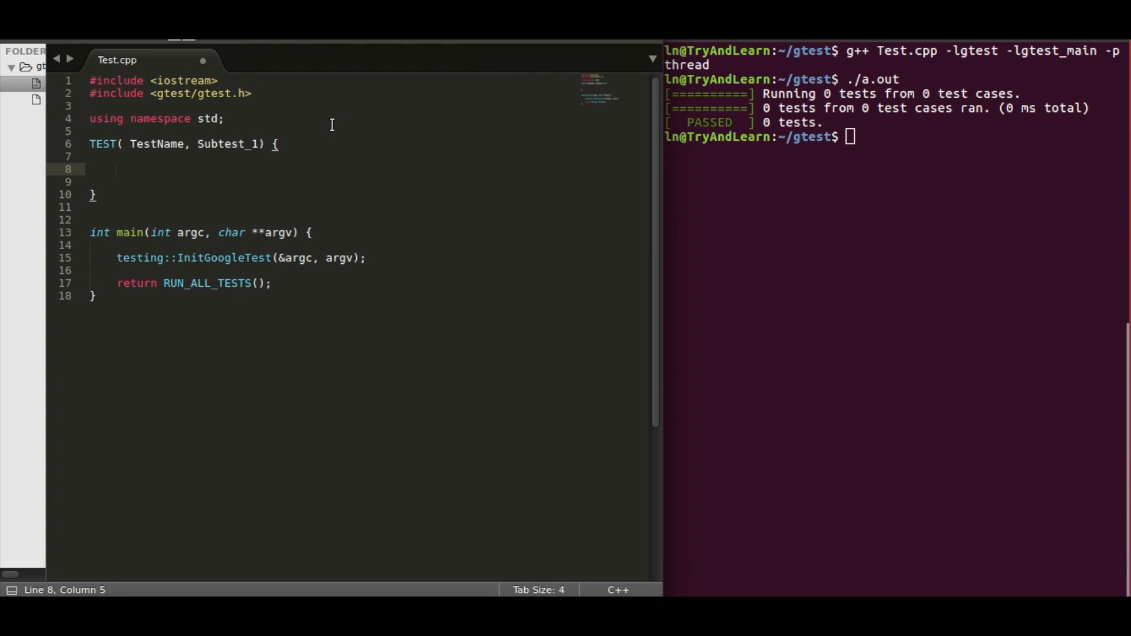
pyautogui.write('ASSERT')
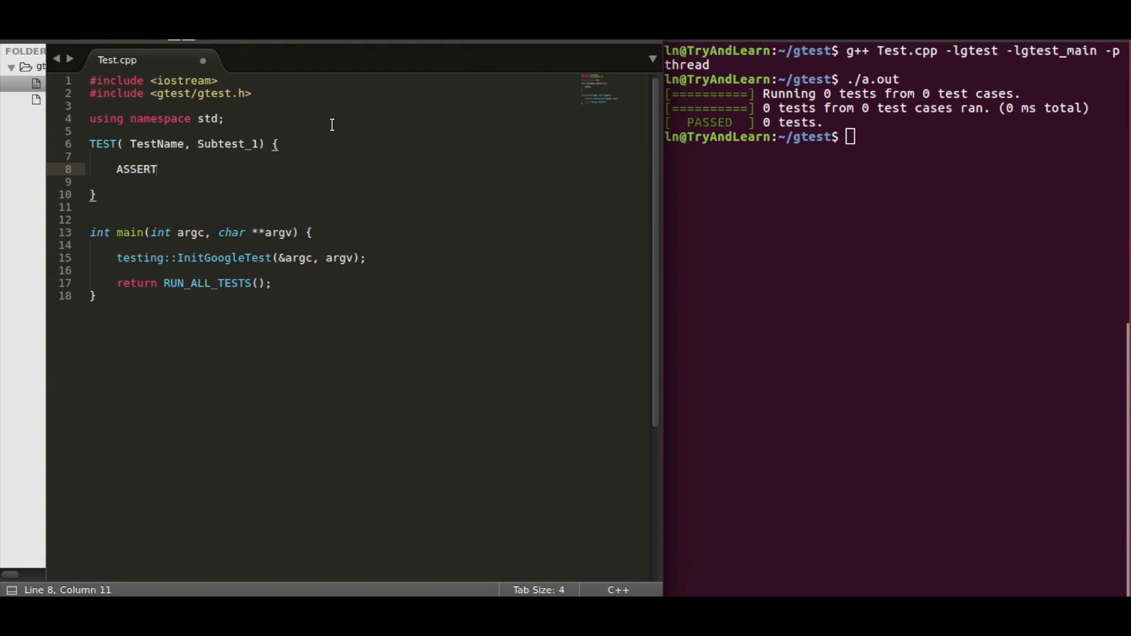
pyautogui.write('_TRUE(')
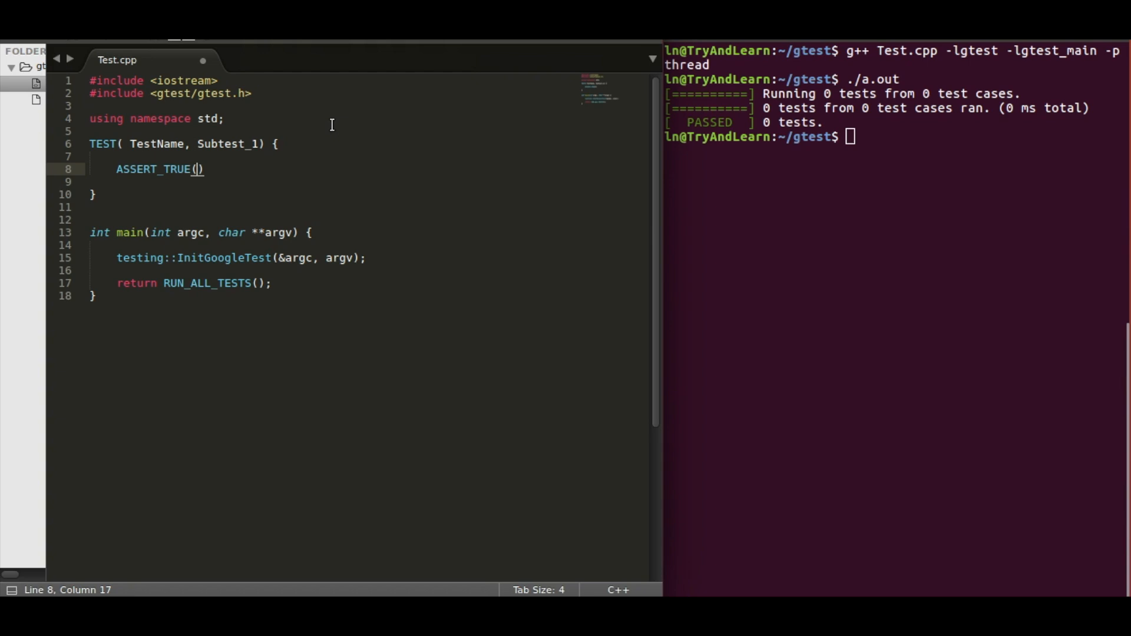
pyautogui.write('1 ==')
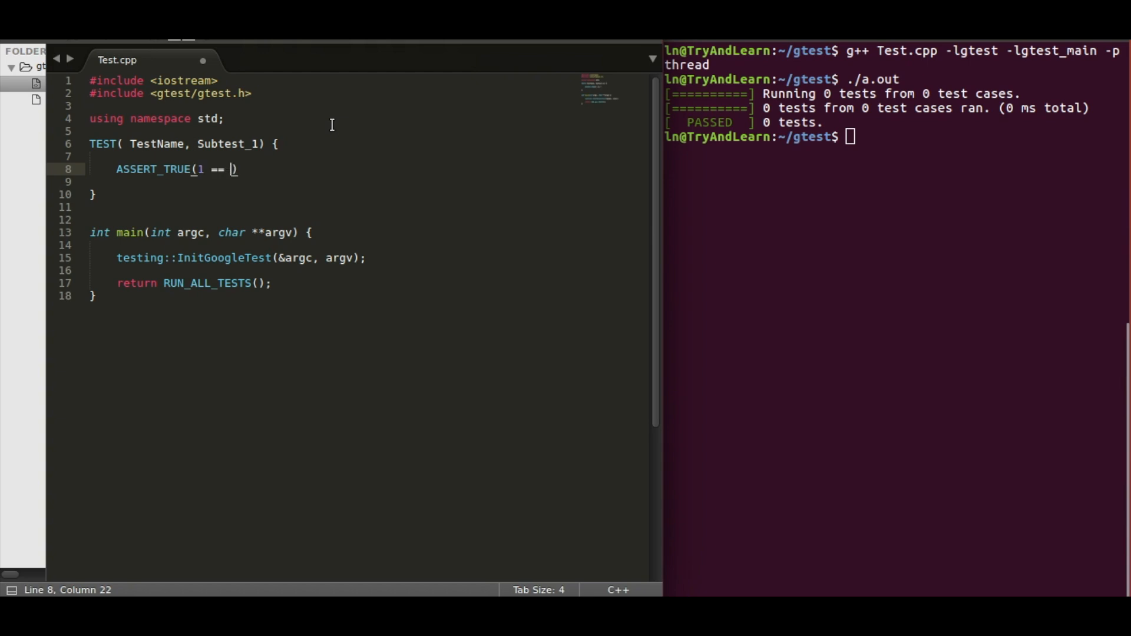
pyautogui.write('1')
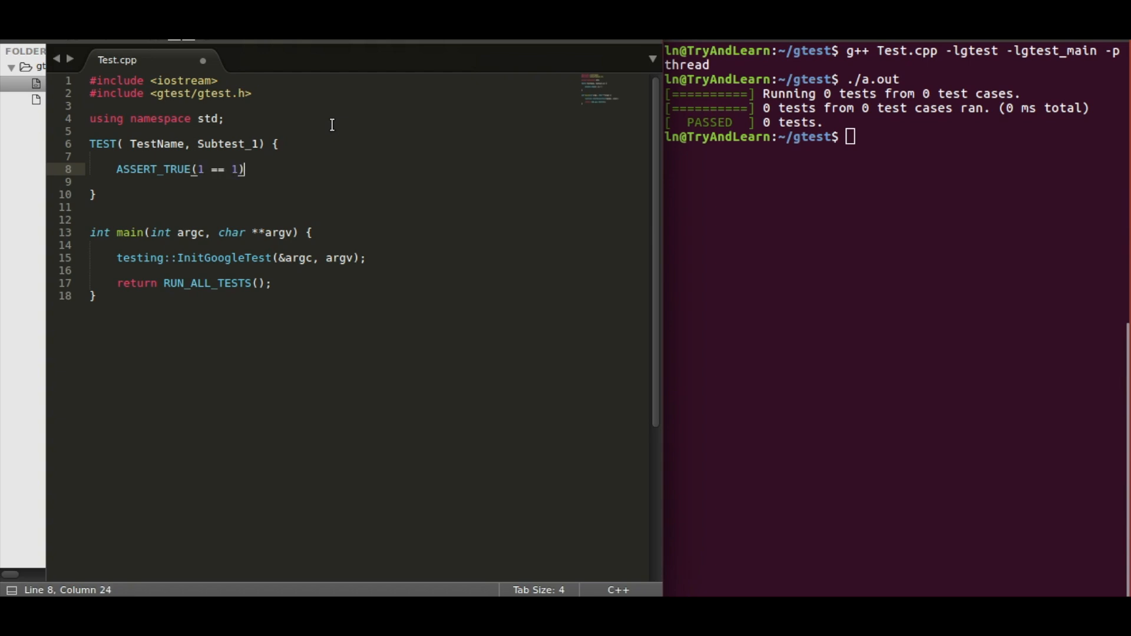
pyautogui.write(';')
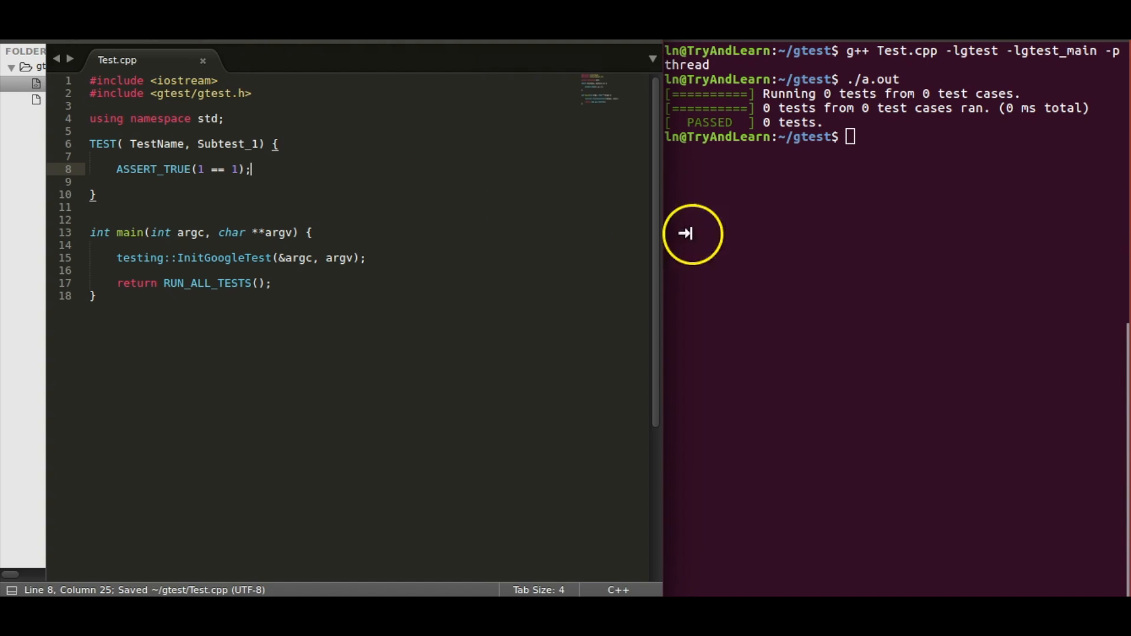
# - Recompile Test.cpp with the gtest libraries and run ./a.out, showing Subtest_1 OK
pyautogui.write('cle')
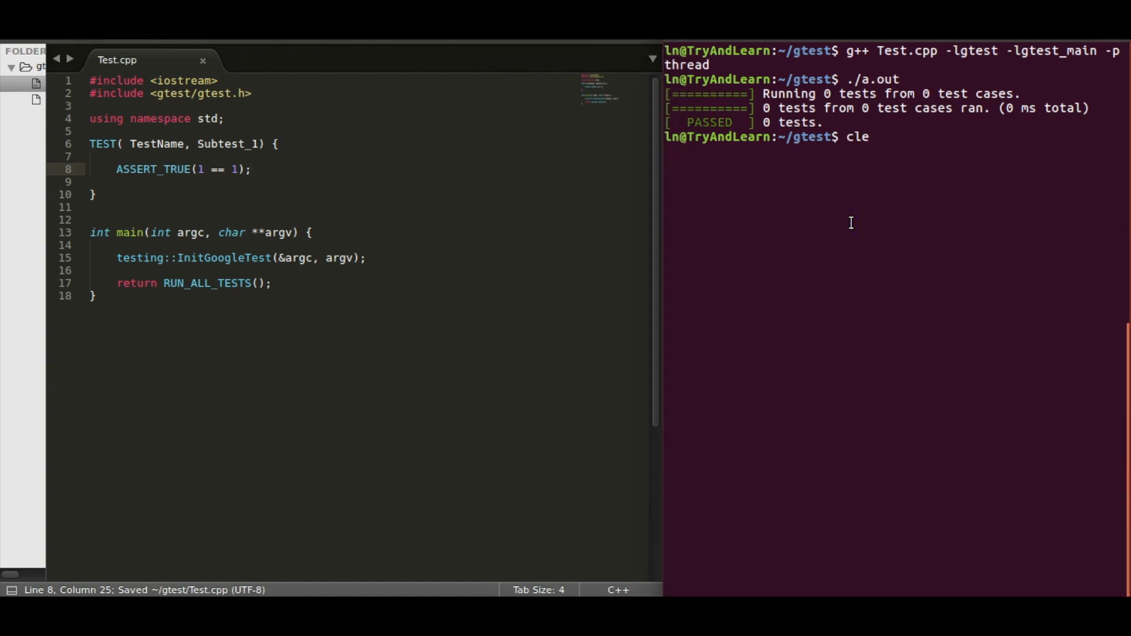
pyautogui.press('Return')
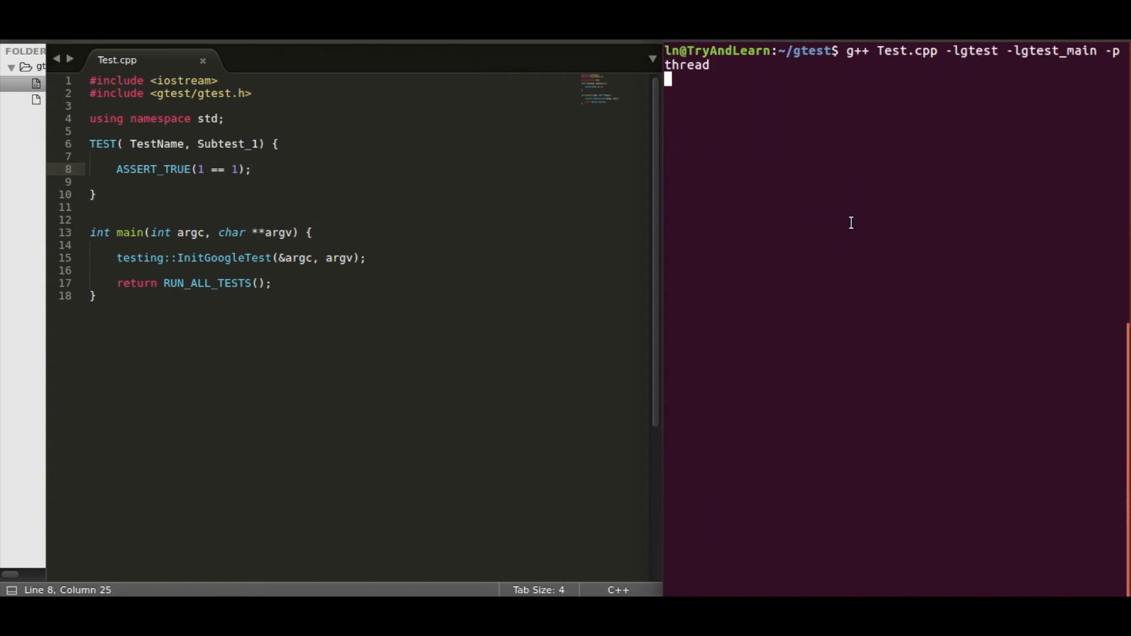
pyautogui.write('./a.out')
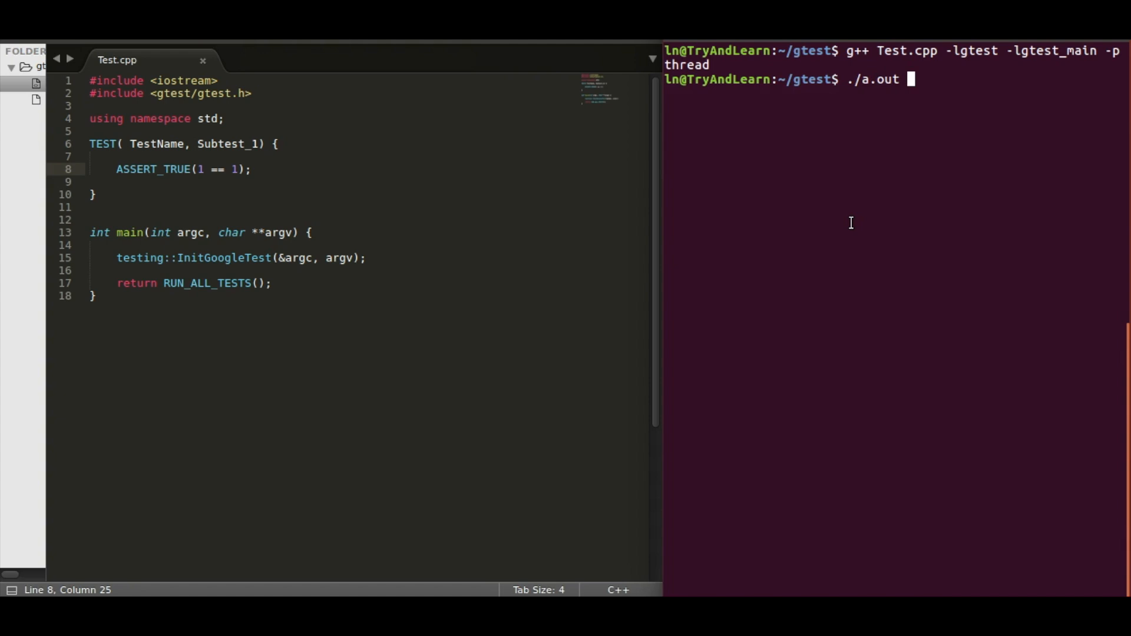
pyautogui.press('Return')
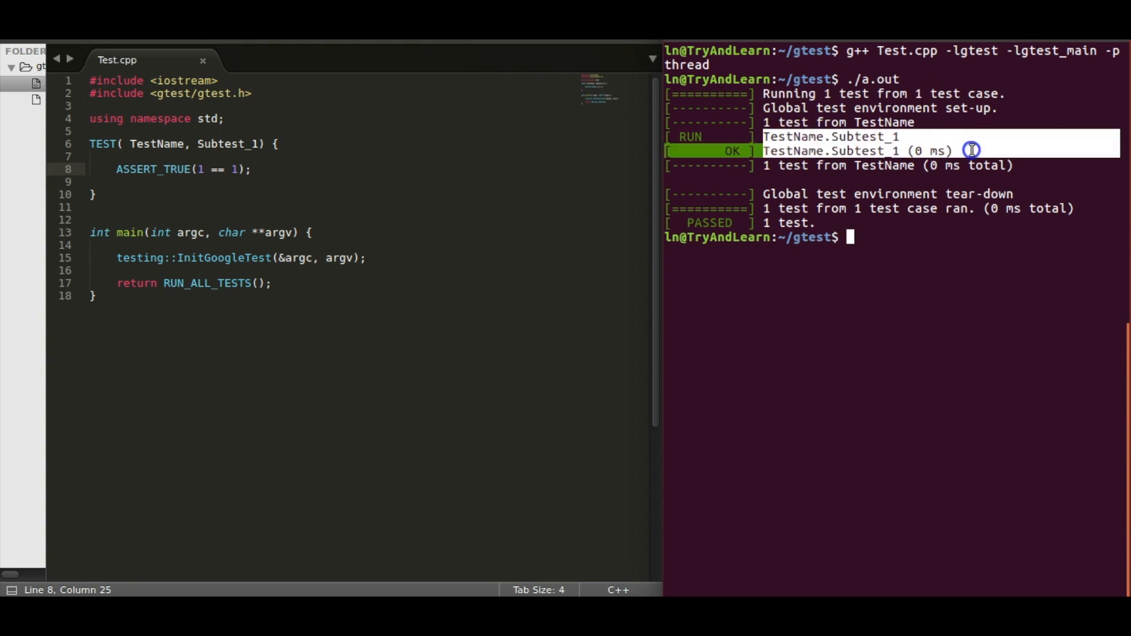
# - Change the assertion to 1 == 2, then clear the terminal before rebuilding
pyautogui.click(231, 168)
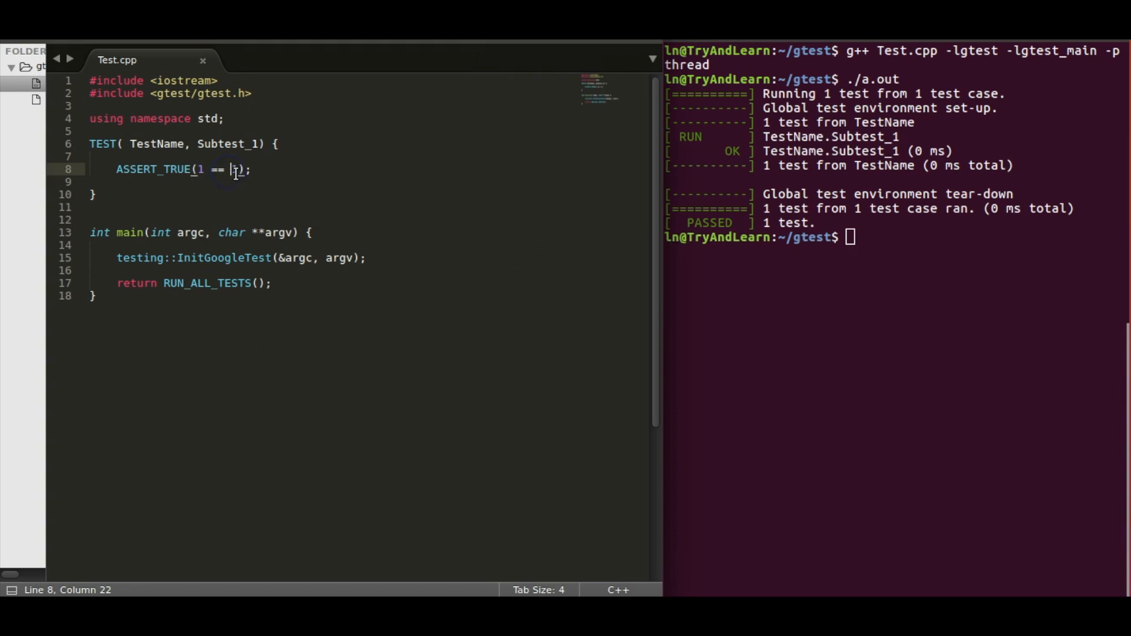
pyautogui.write('2')
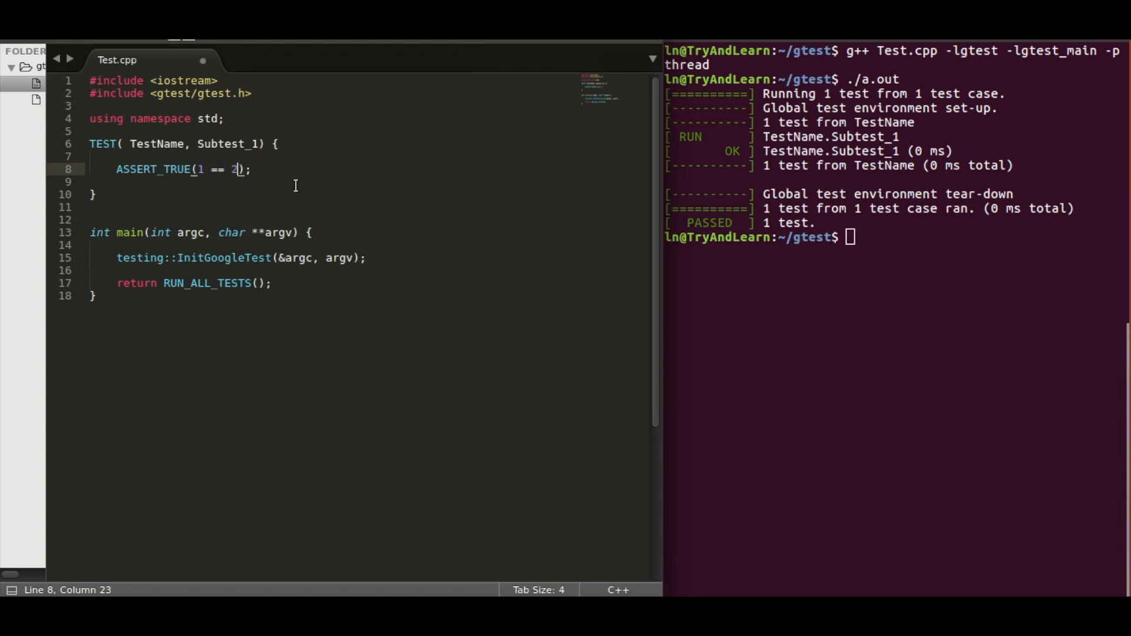
pyautogui.write('a')
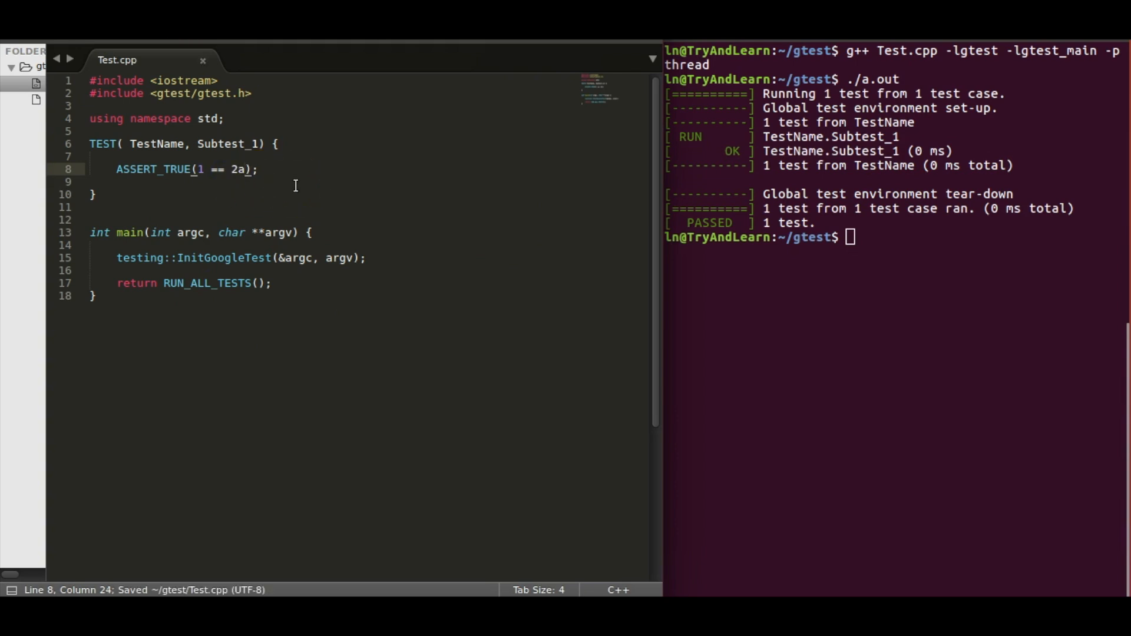
pyautogui.write('cle')
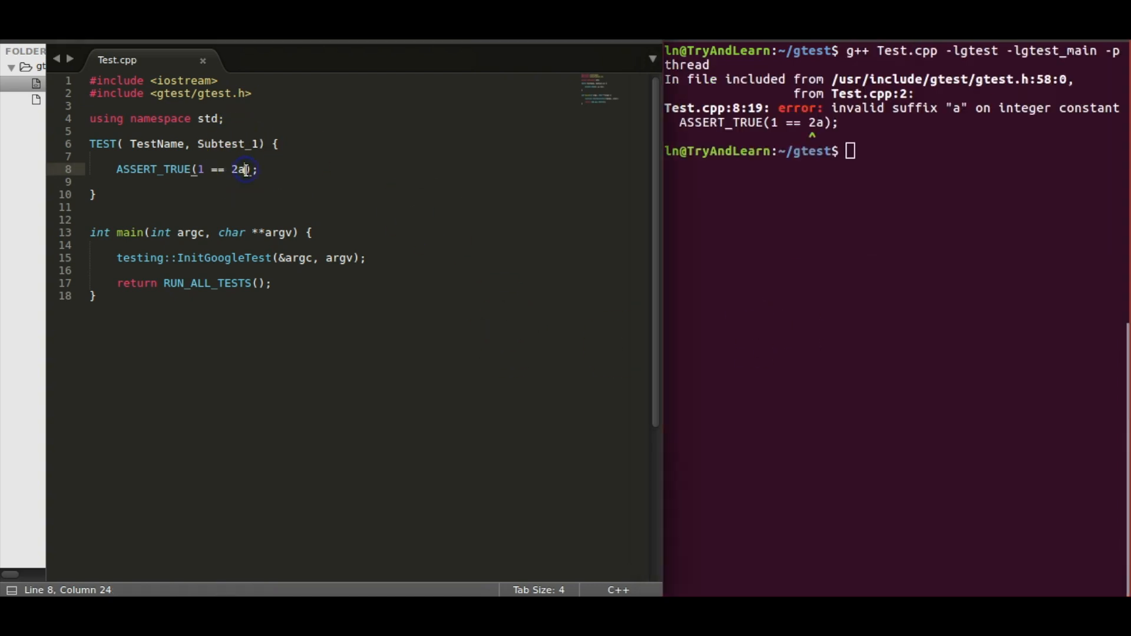
pyautogui.write('cle')
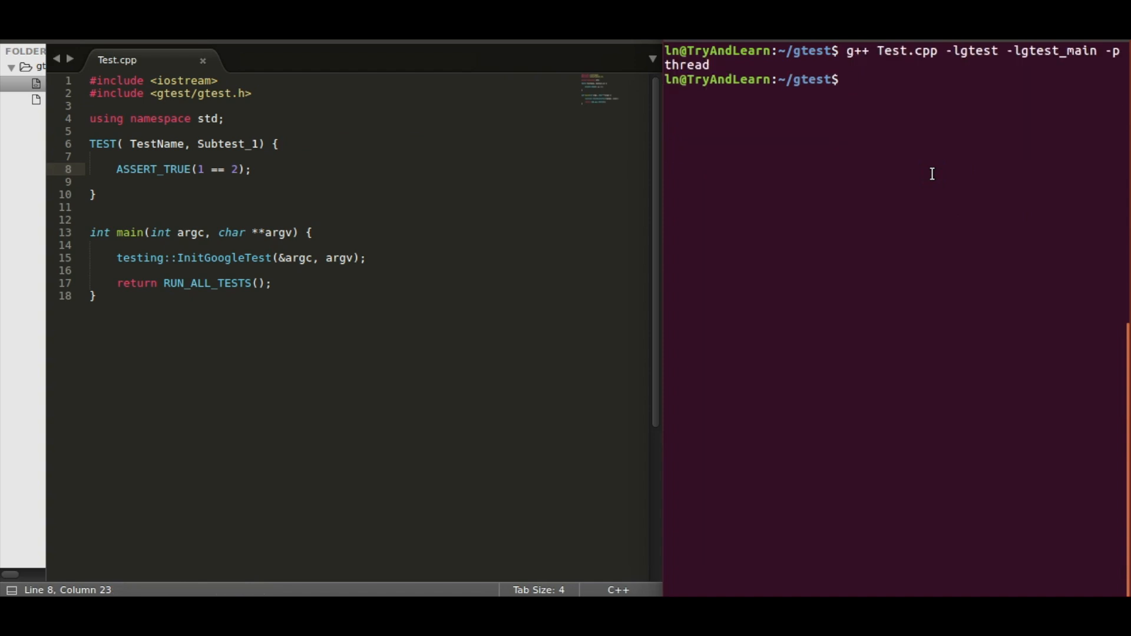
pyautogui.write('clear')
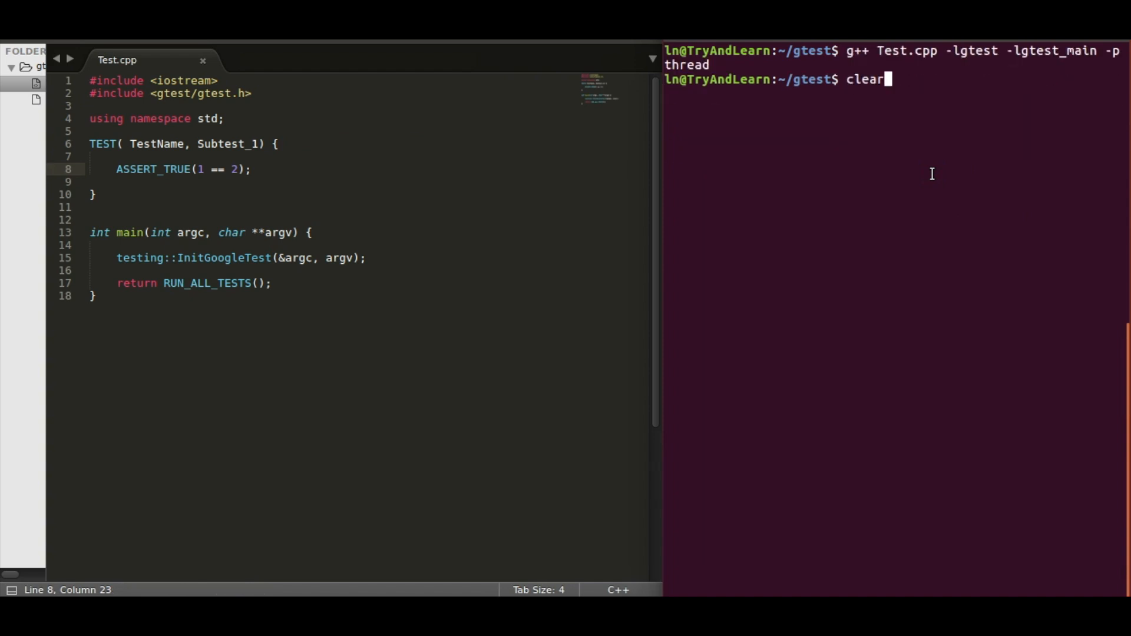
pyautogui.write('./a.out')
pyautogui.press('Return')
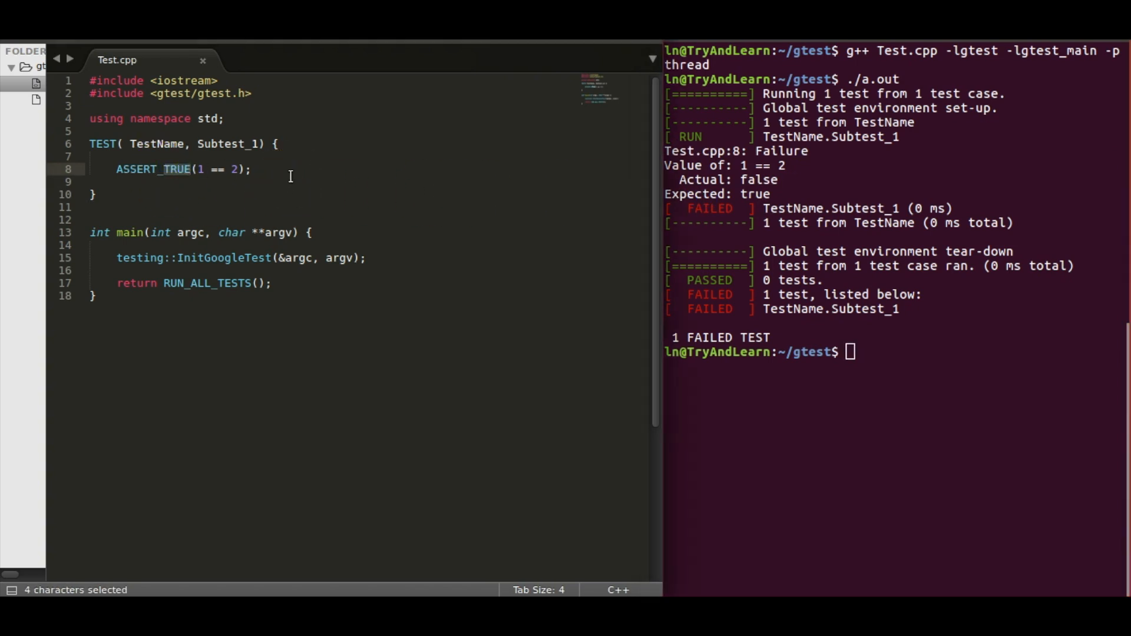
# - Switch the check to ASSERT_FALSE(1 == 2), save Test.cpp and clear the terminal
pyautogui.write('FALSE')
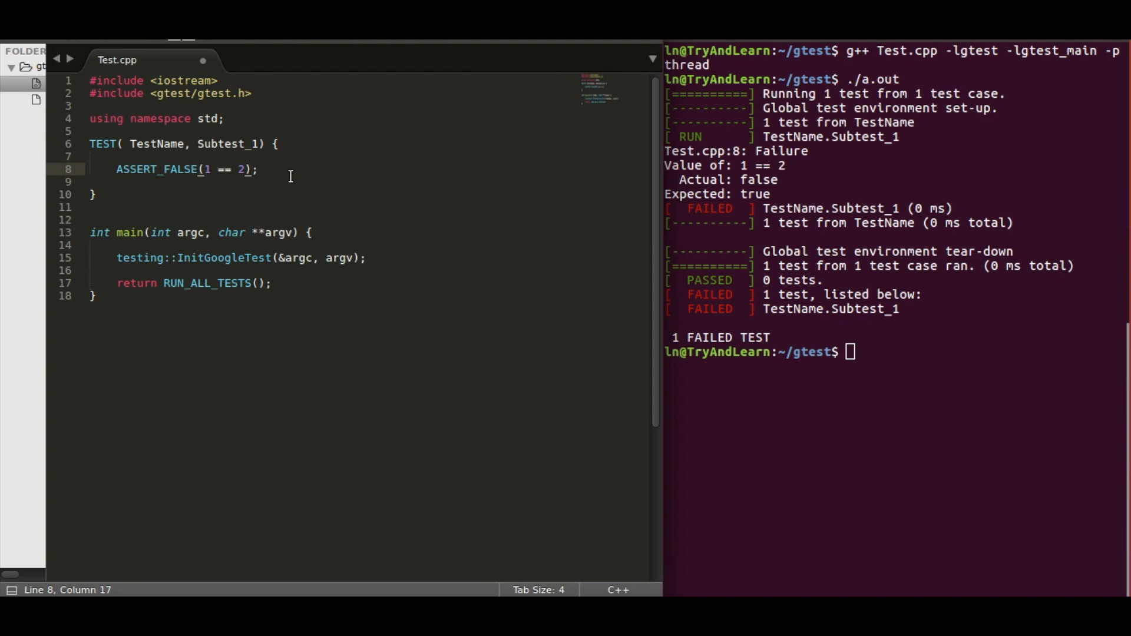
pyautogui.press('ctrl+s')
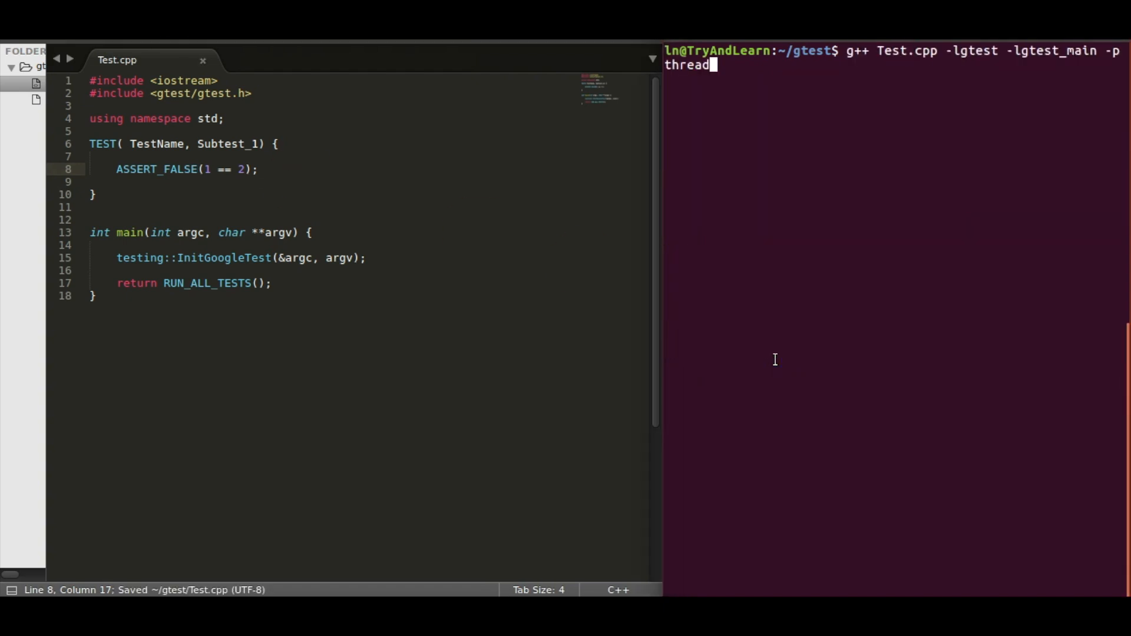
pyautogui.write('clear')
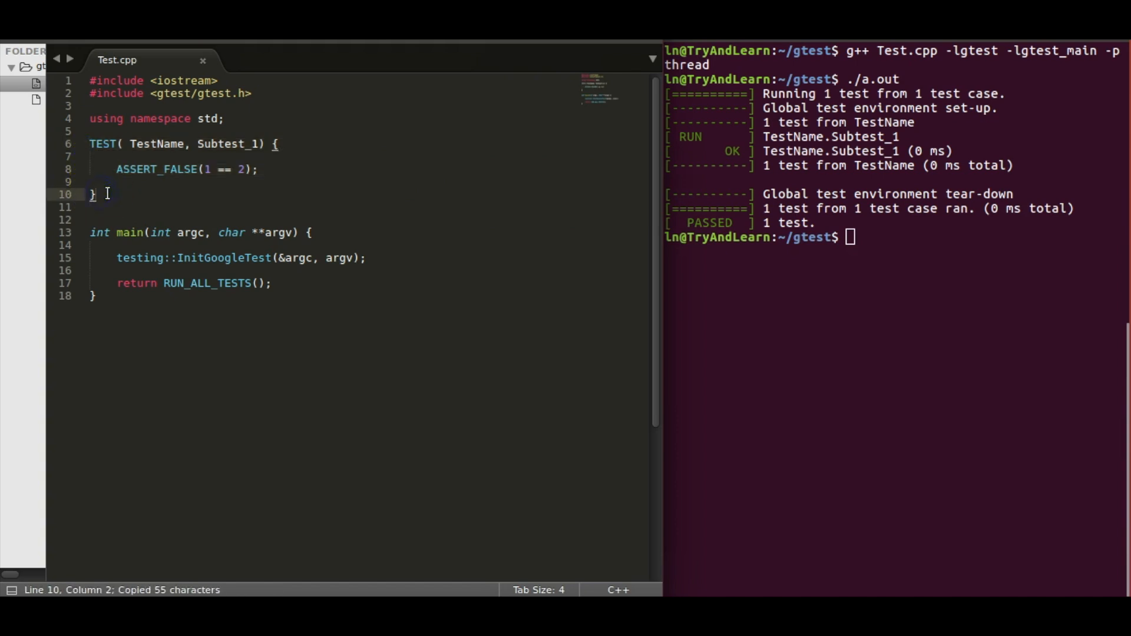
# - Paste a copy of the test as Subtest_2 and change its assertion to ASSERT_TRUE(1 == 2)
pyautogui.press('ctrl+v')
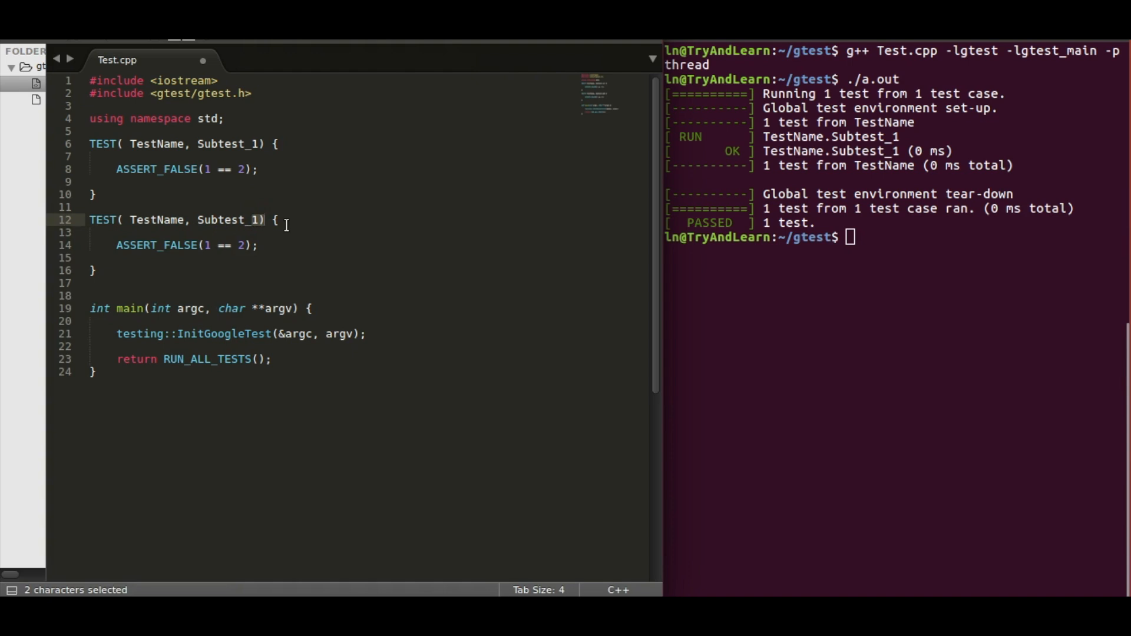
pyautogui.write('2')
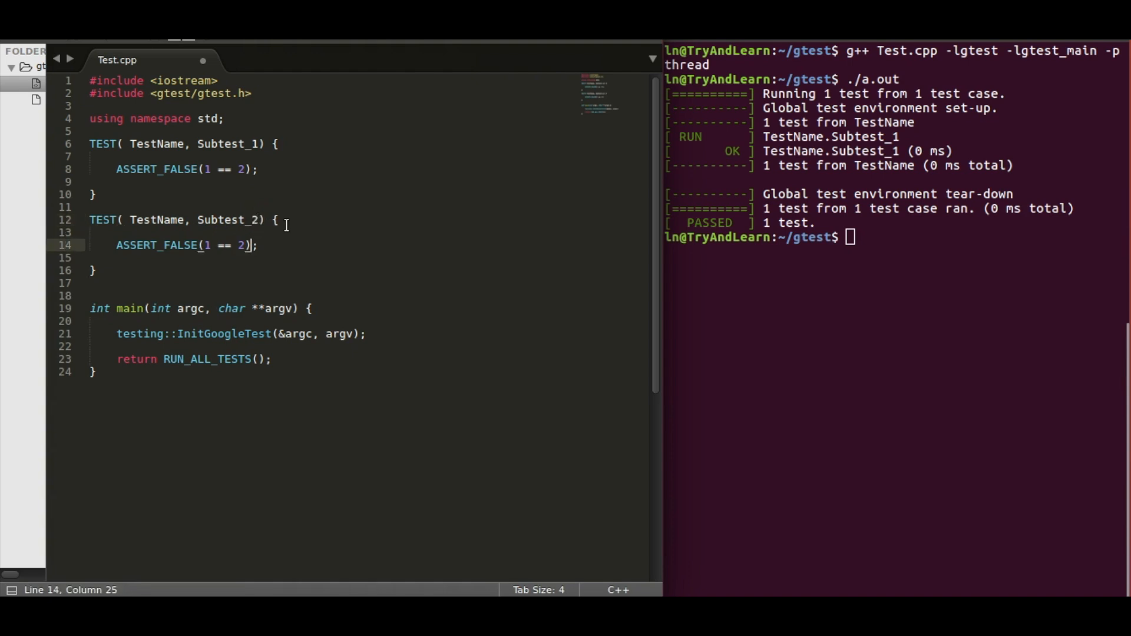
pyautogui.click(196, 245)
pyautogui.write('T')
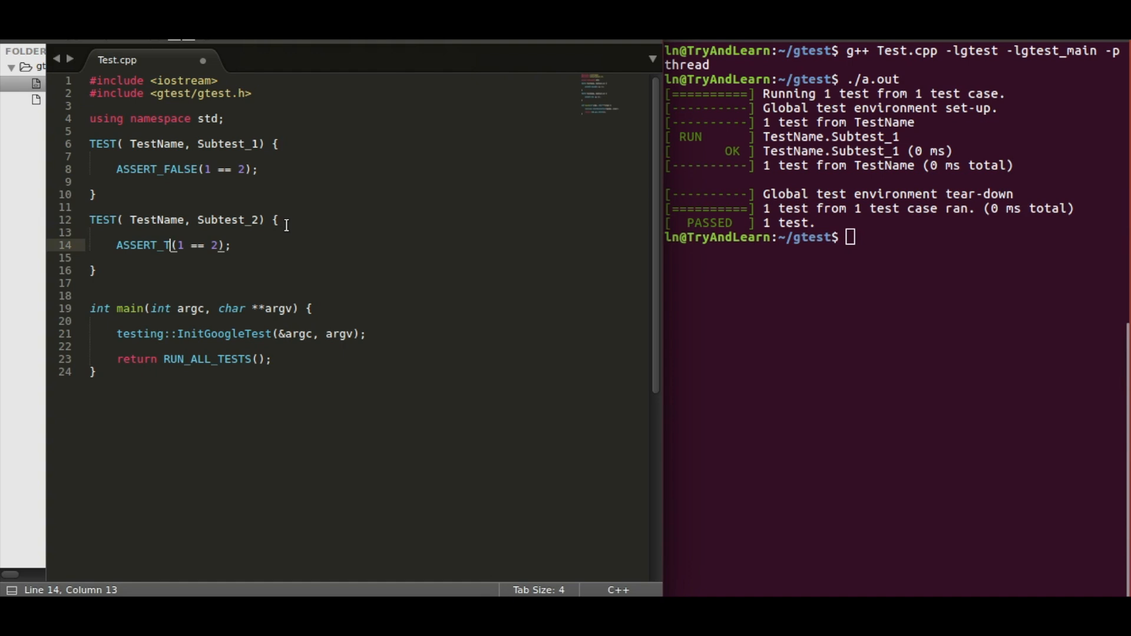
pyautogui.write('RUE')
pyautogui.click(896, 237)
pyautogui.write('./a.out')
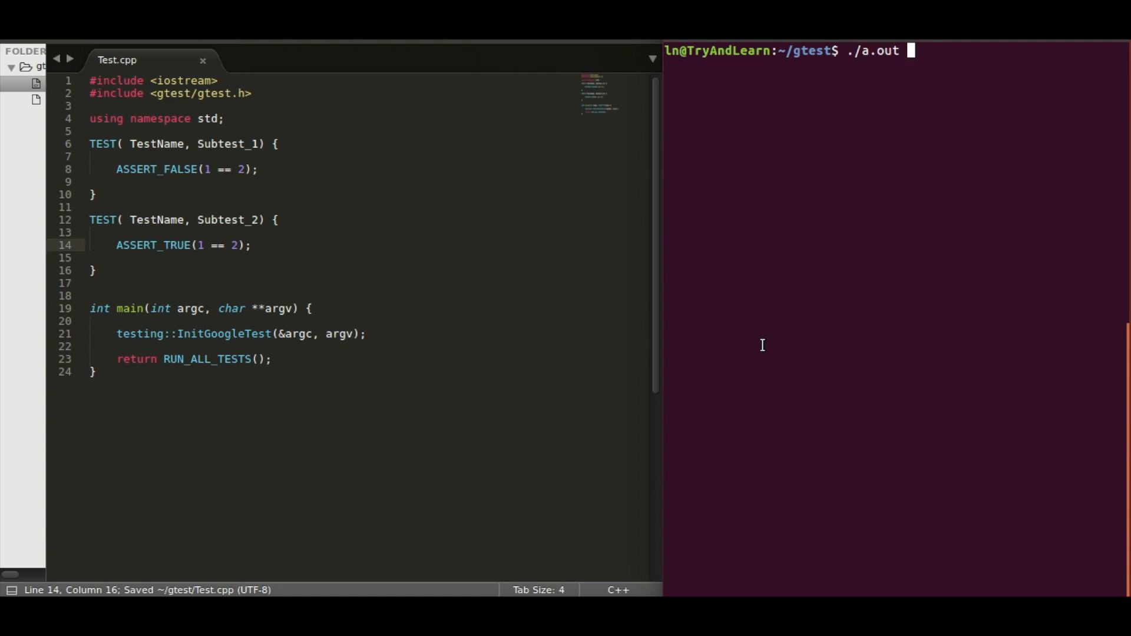
# - Run the compiled two-test program, with Subtest_1 passing and Subtest_2 failing
pyautogui.press('Return')
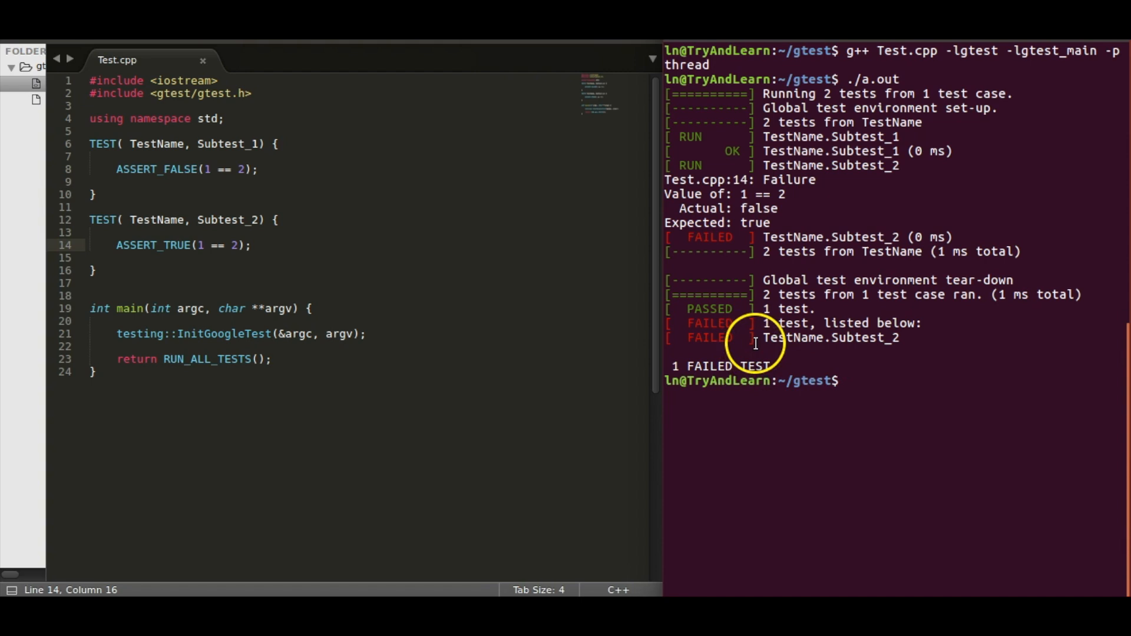
pyautogui.moveTo(772, 152)
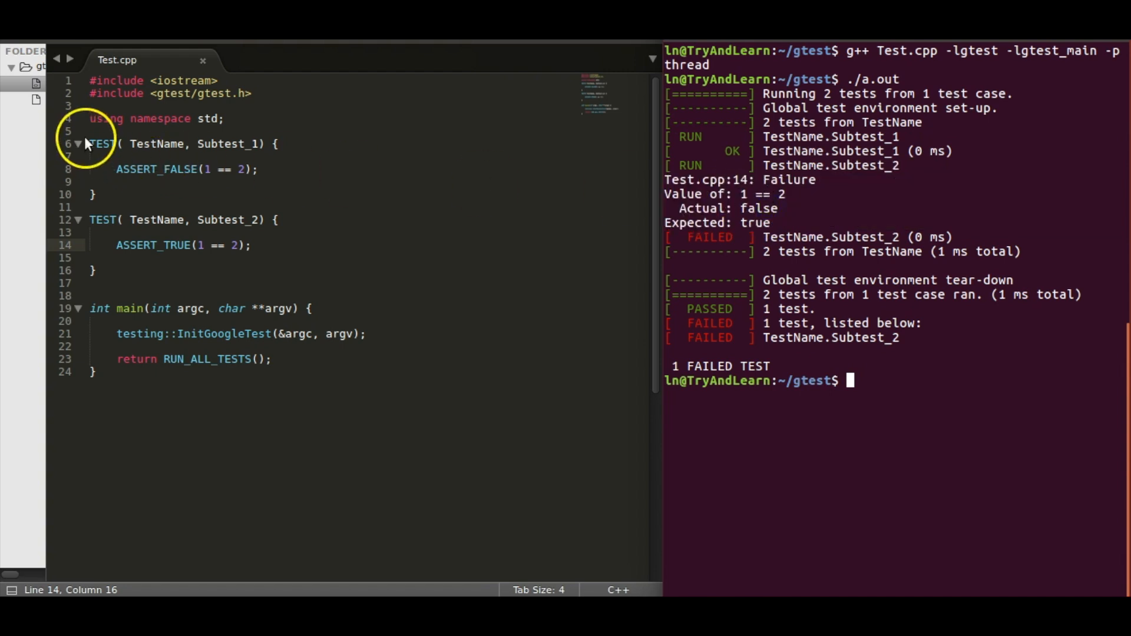
pyautogui.moveTo(104, 278)
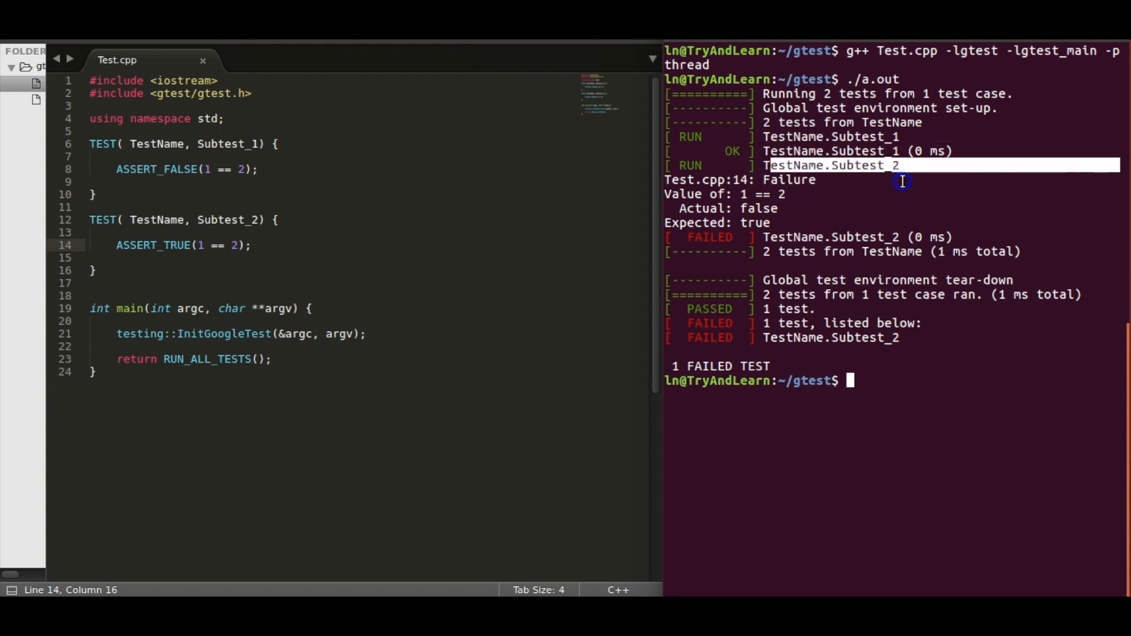
pyautogui.moveTo(133, 217)
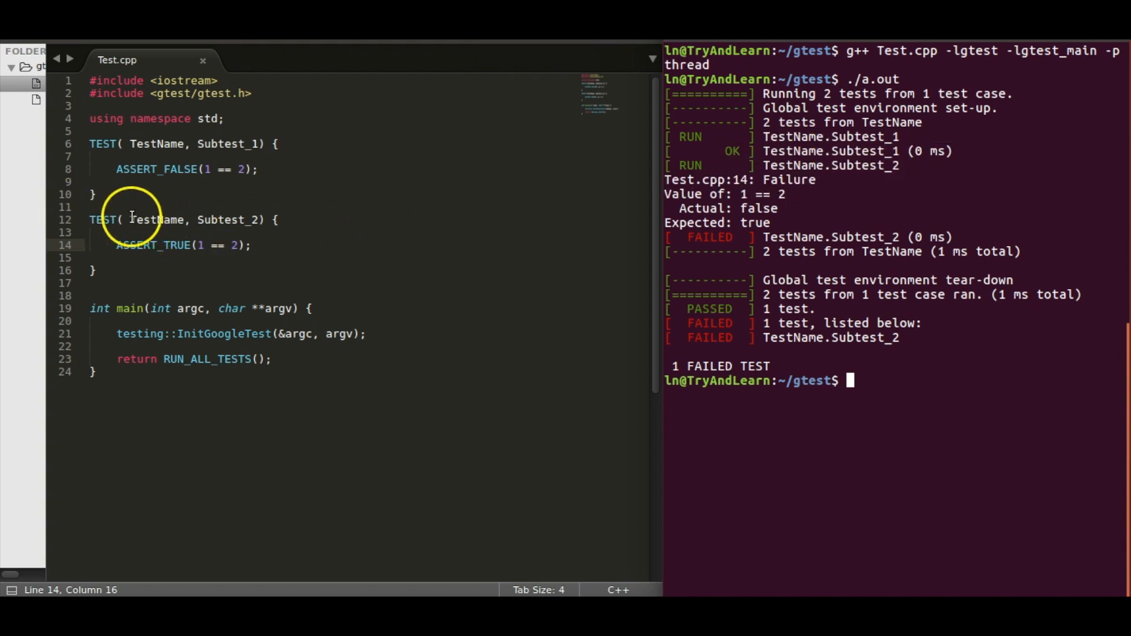
# - Rename the second test to TestName2.Subtest_1, rerun ./a.out and highlight TestName2 failing in the output
pyautogui.doubleClick(157, 220)
pyautogui.write('2')
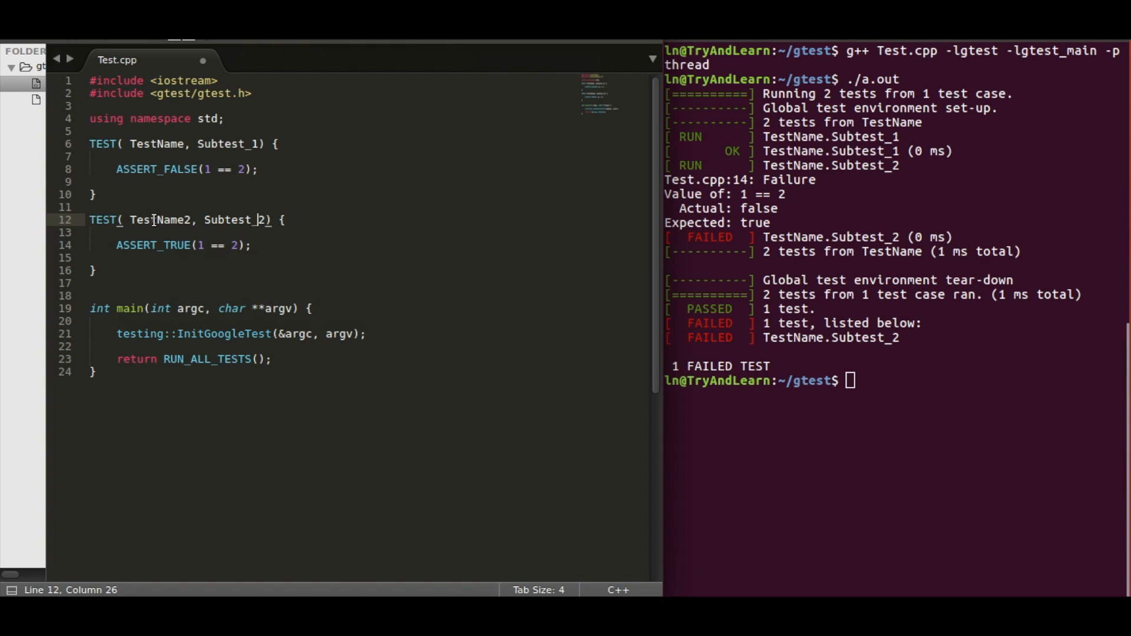
pyautogui.write('1')
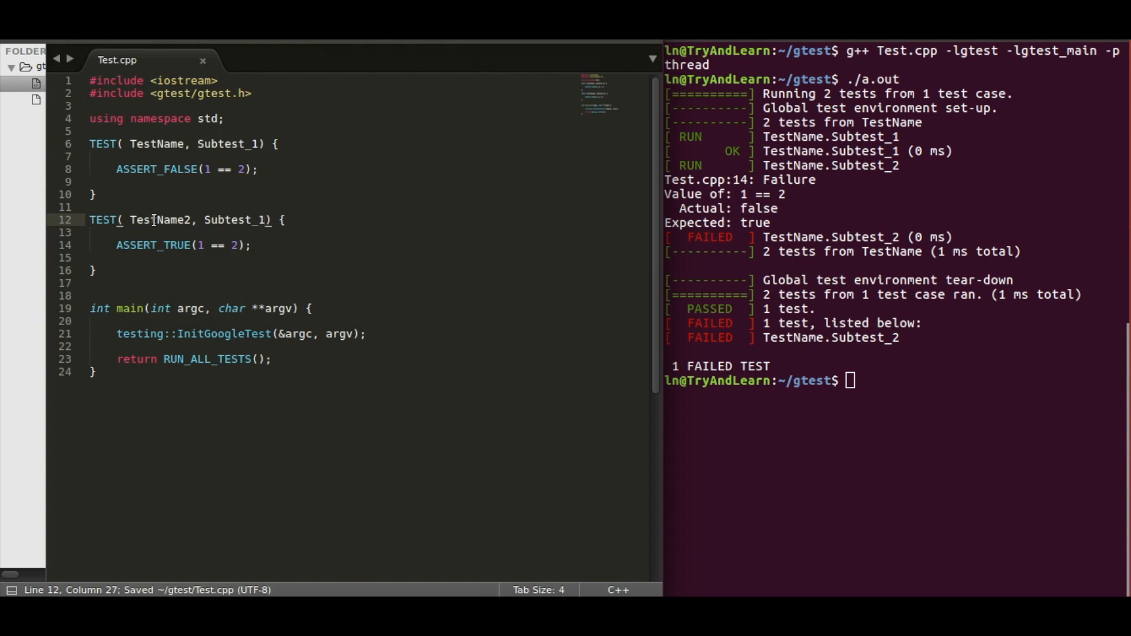
pyautogui.write('./a.out')
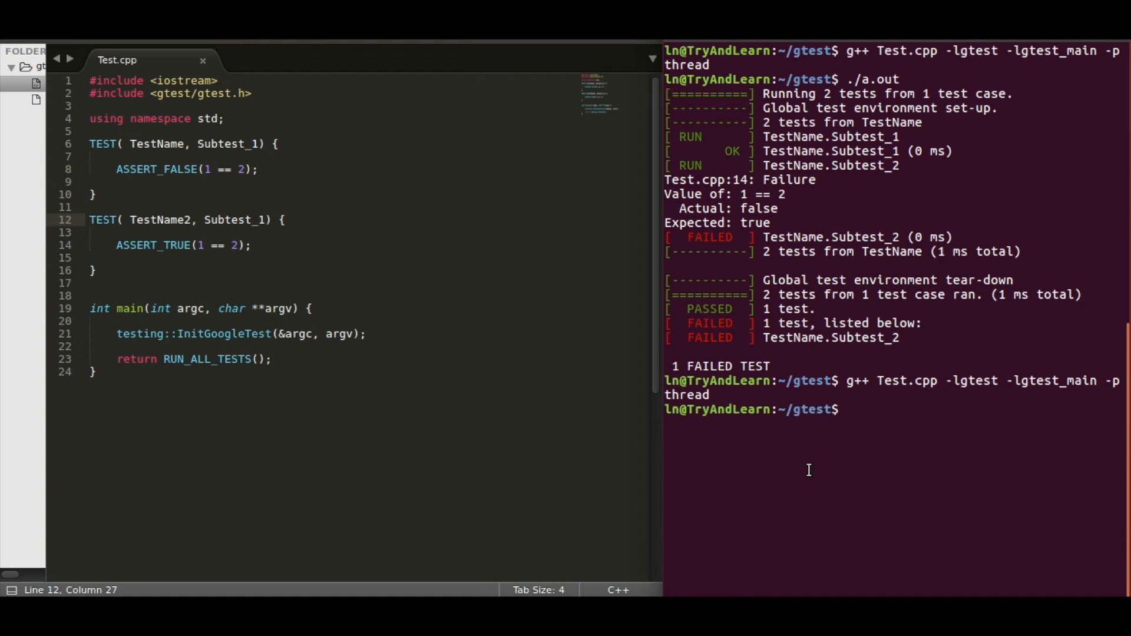
pyautogui.write('./a.out')
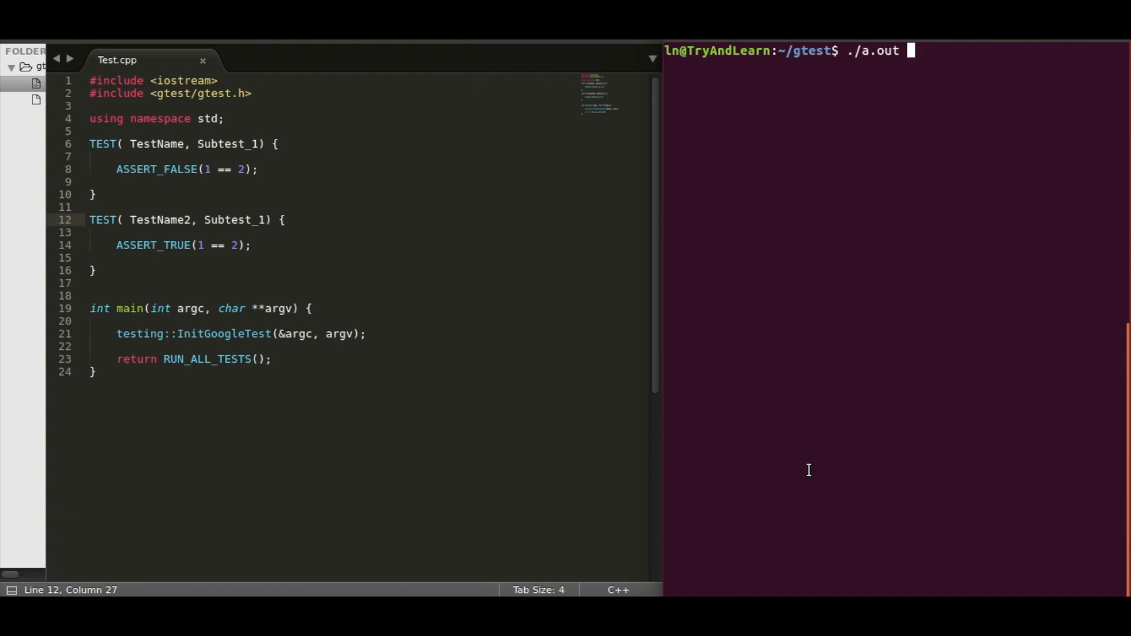
pyautogui.press('Return')
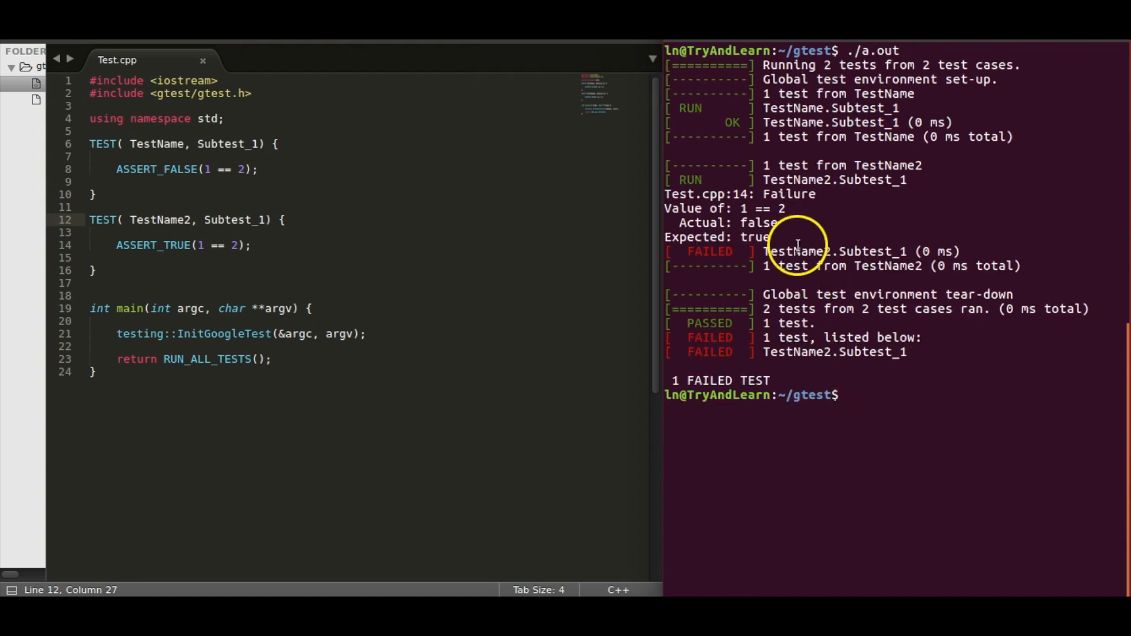
pyautogui.moveTo(855, 165)
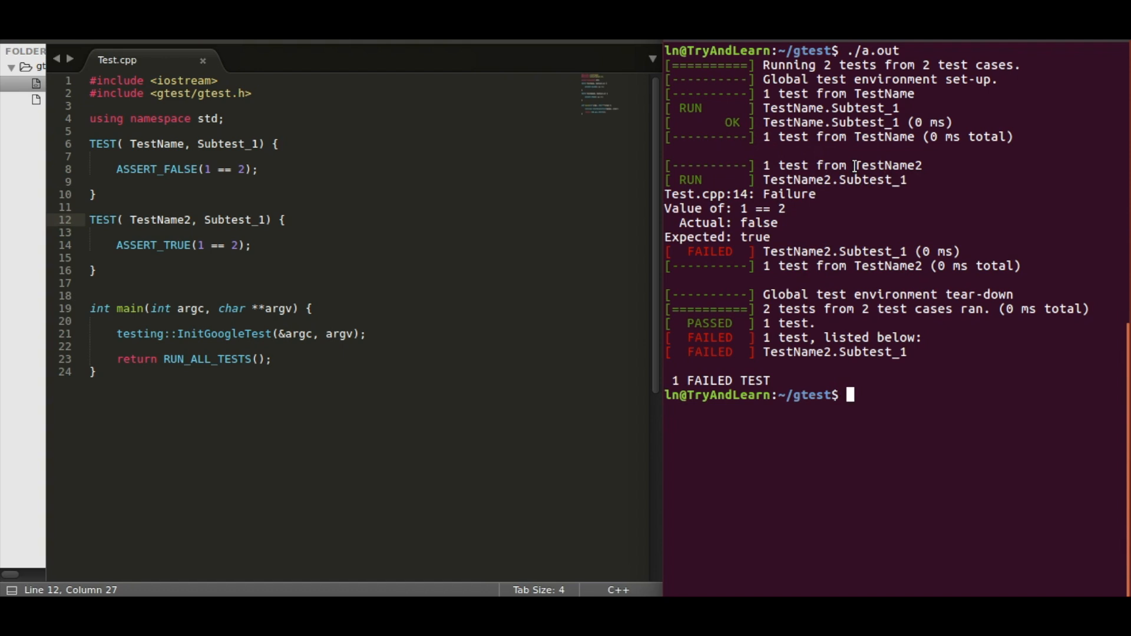
pyautogui.doubleClick(895, 165)
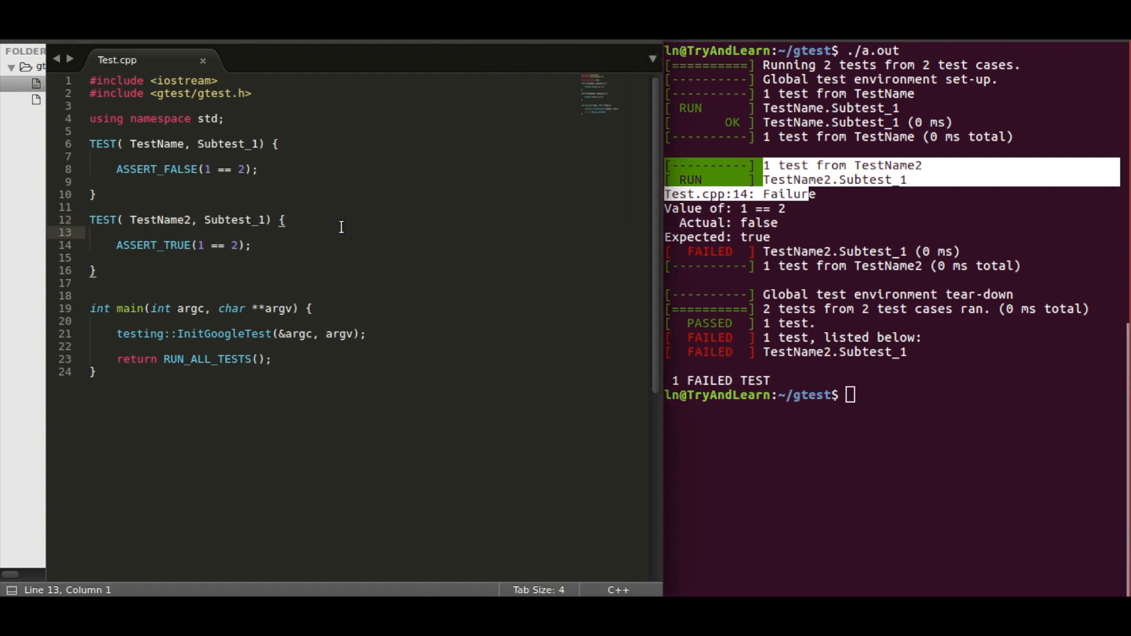
# - Position the cursor on the blank line inside the second test's body
pyautogui.click(89, 232)
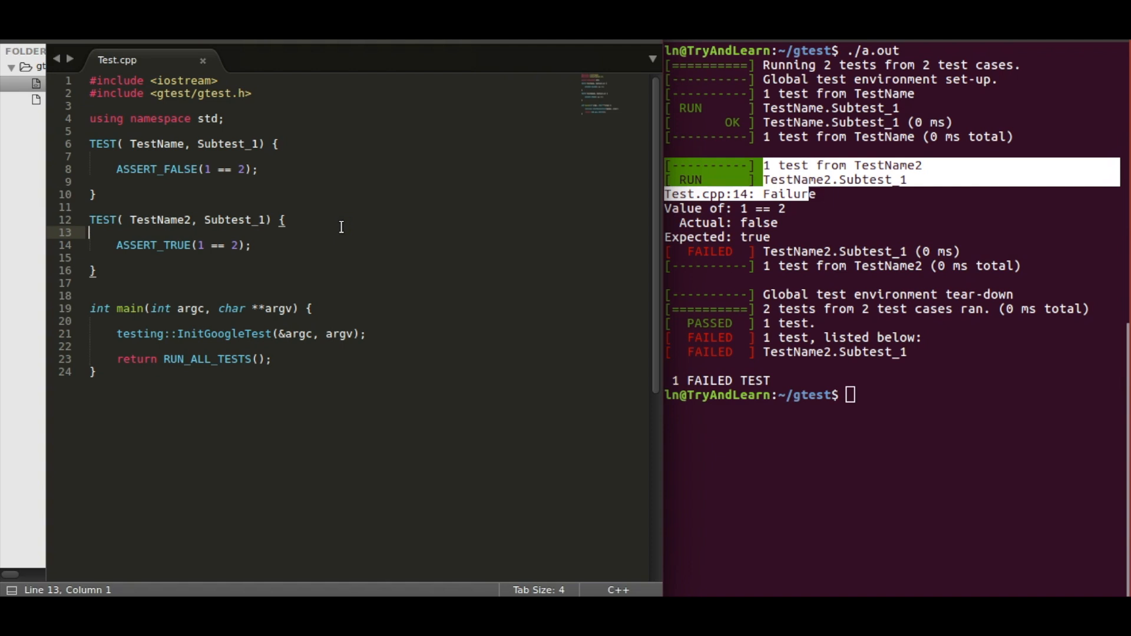
pyautogui.moveTo(186, 249)
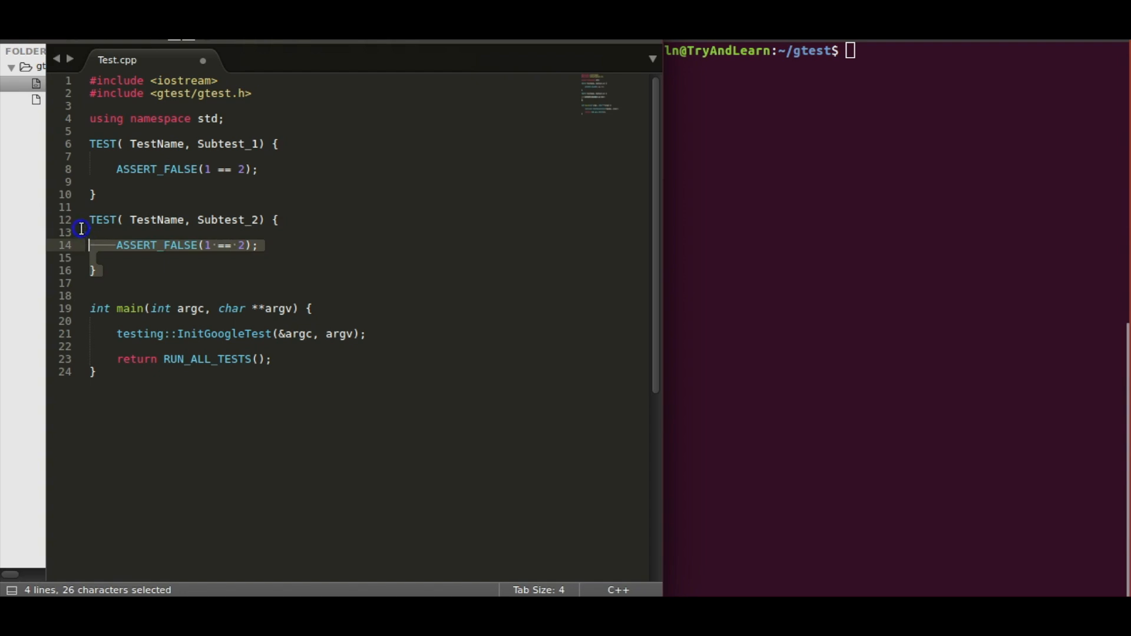
# - Add cout<<"After assertion"<<endl; right below the ASSERT_FALSE(1 == 2) check
pyautogui.press('Delete')
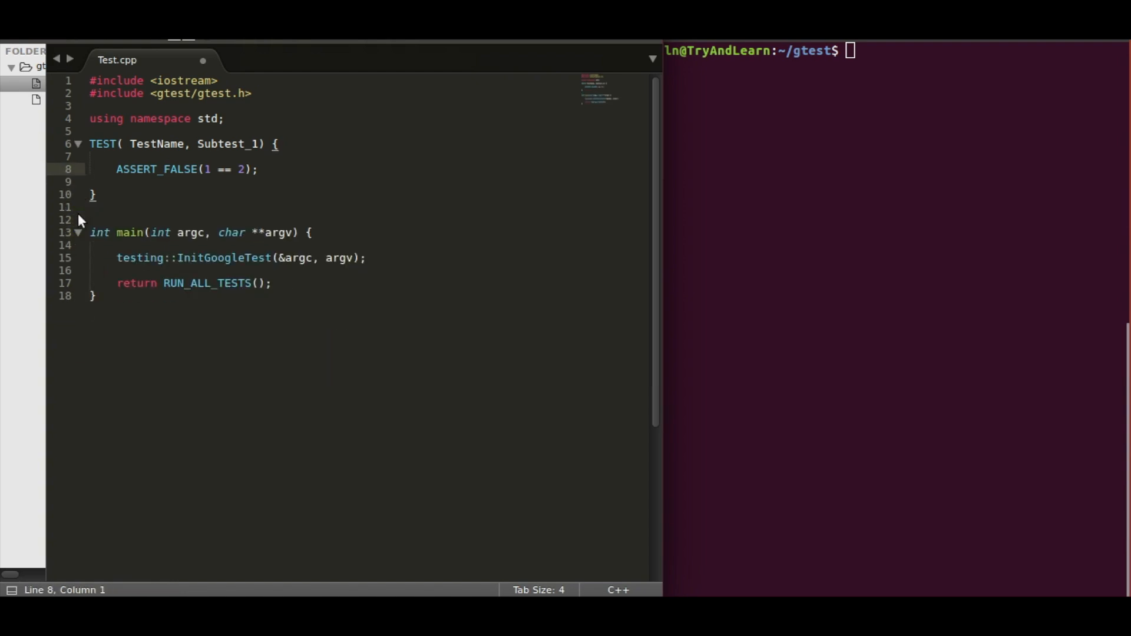
pyautogui.click(167, 169)
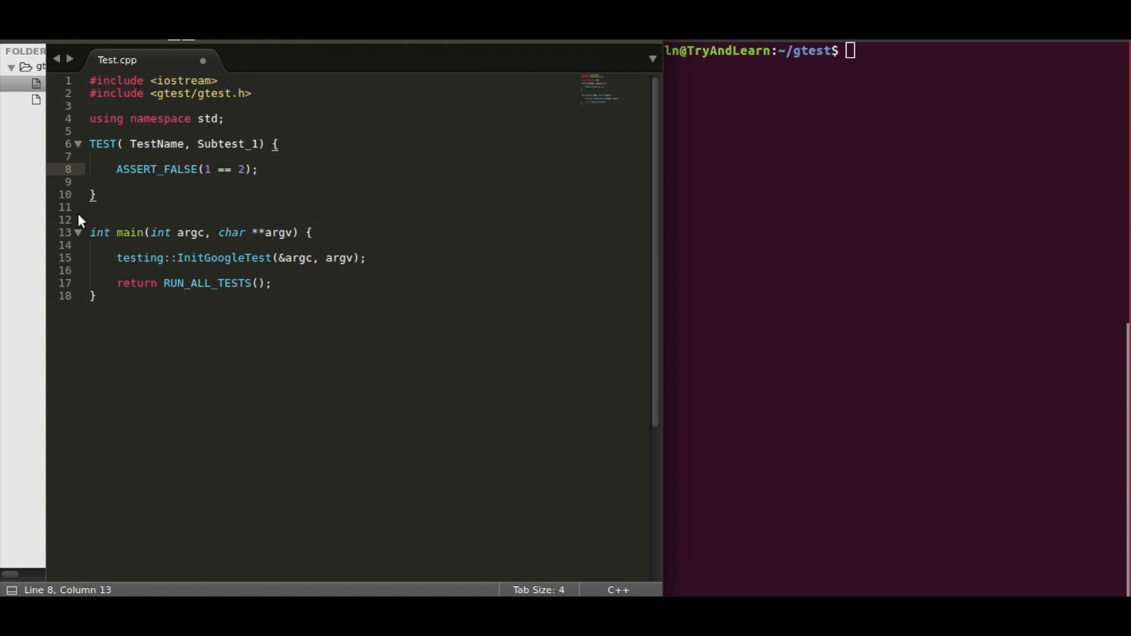
pyautogui.press('Return')
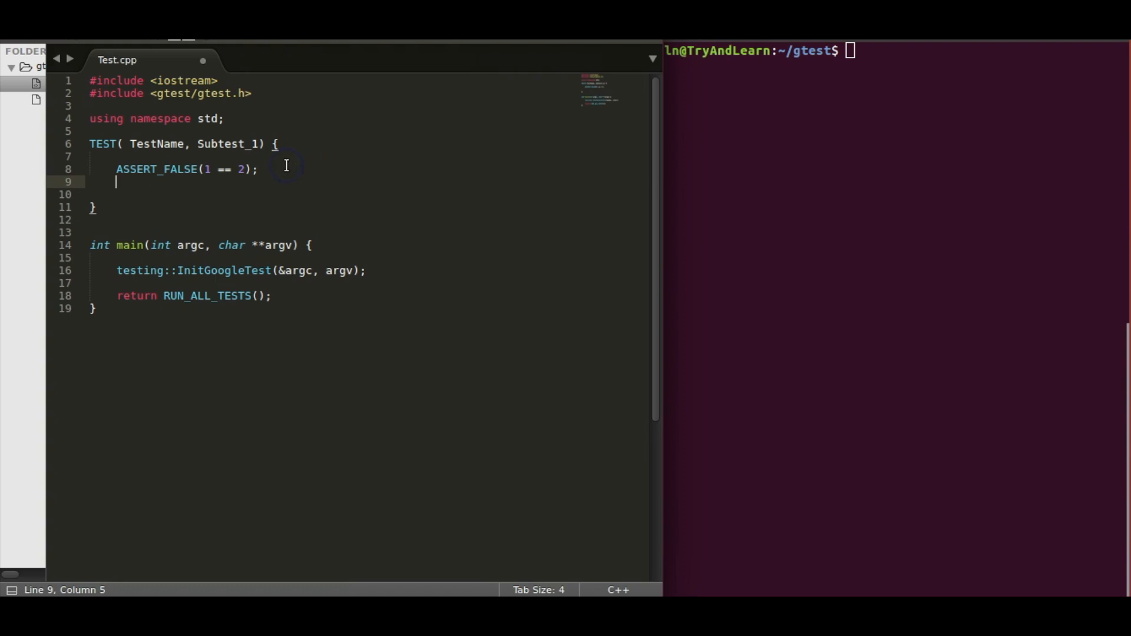
pyautogui.write('cout<<"Af')
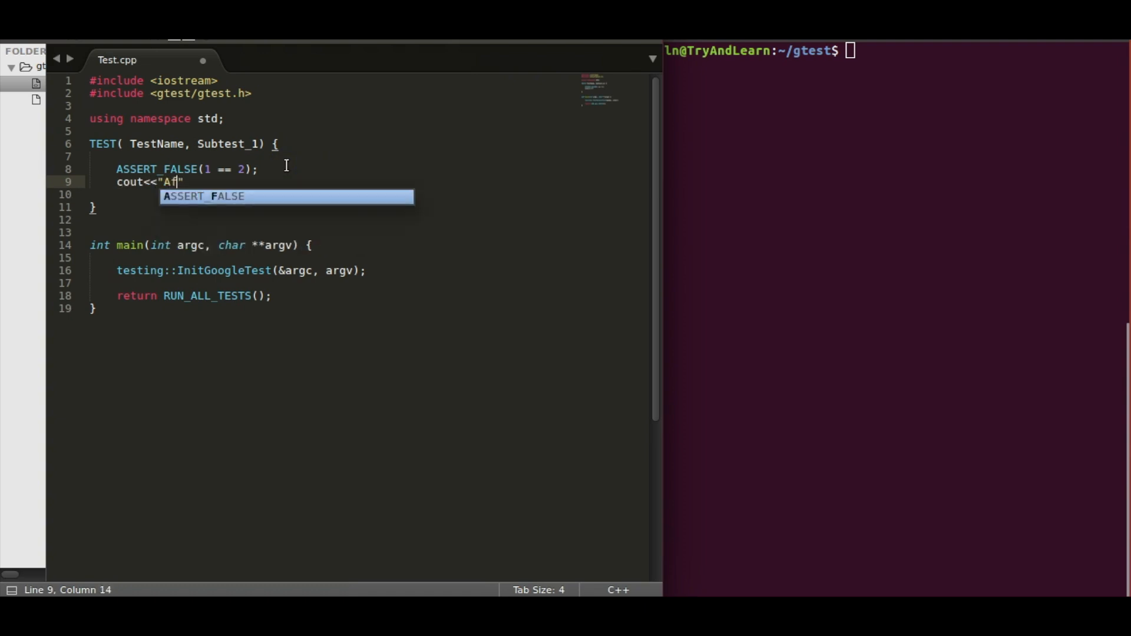
pyautogui.write('ter assertion')
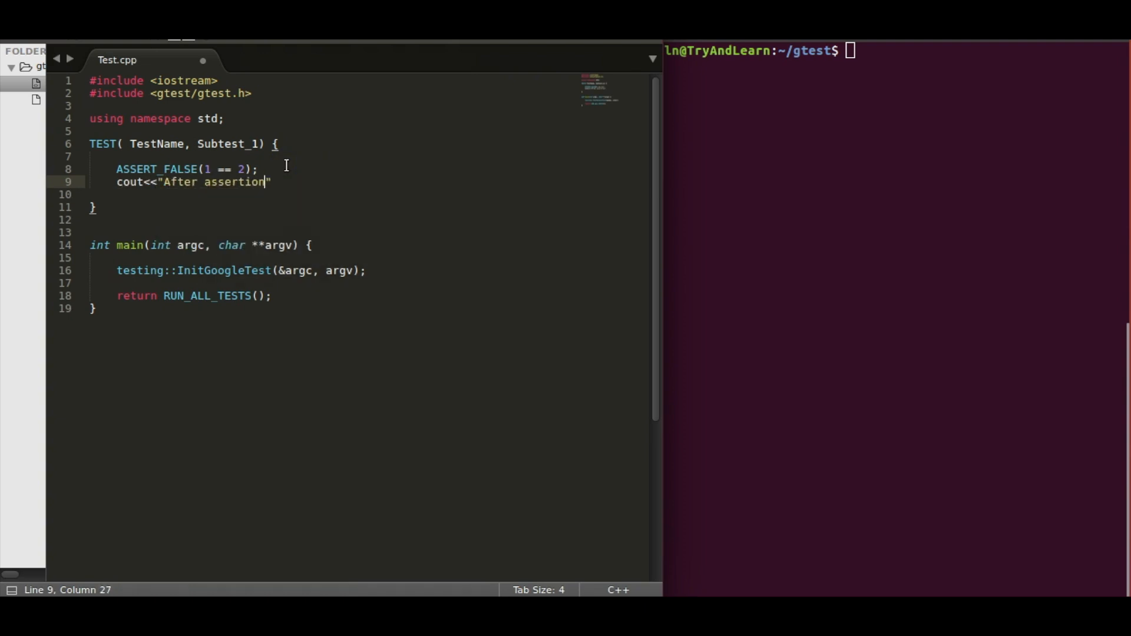
pyautogui.write('<<end')
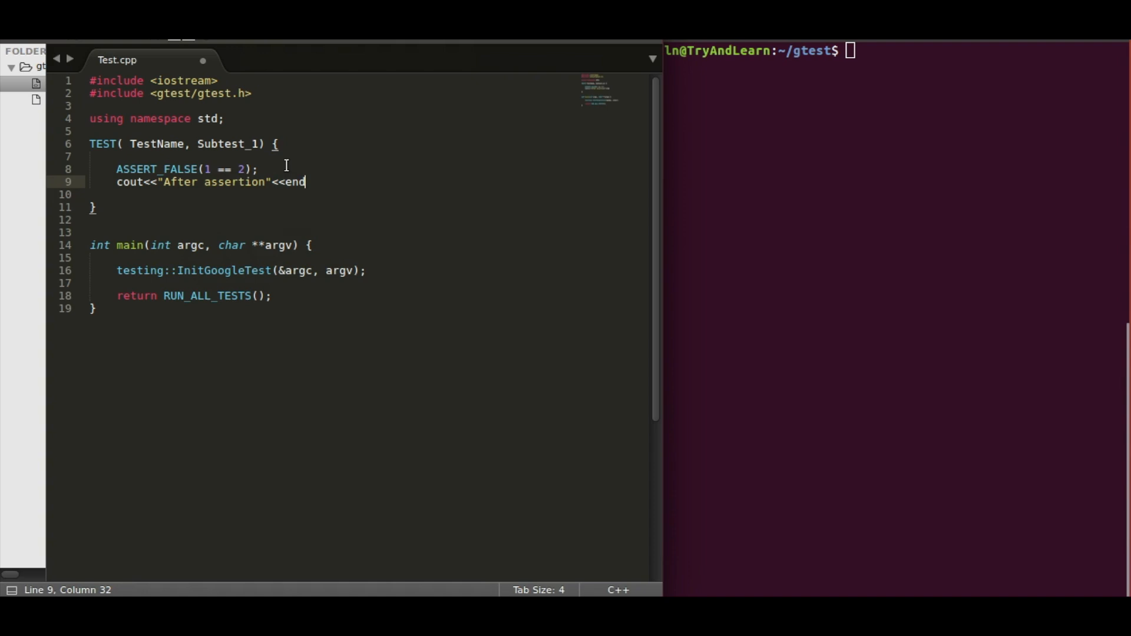
pyautogui.write(';')
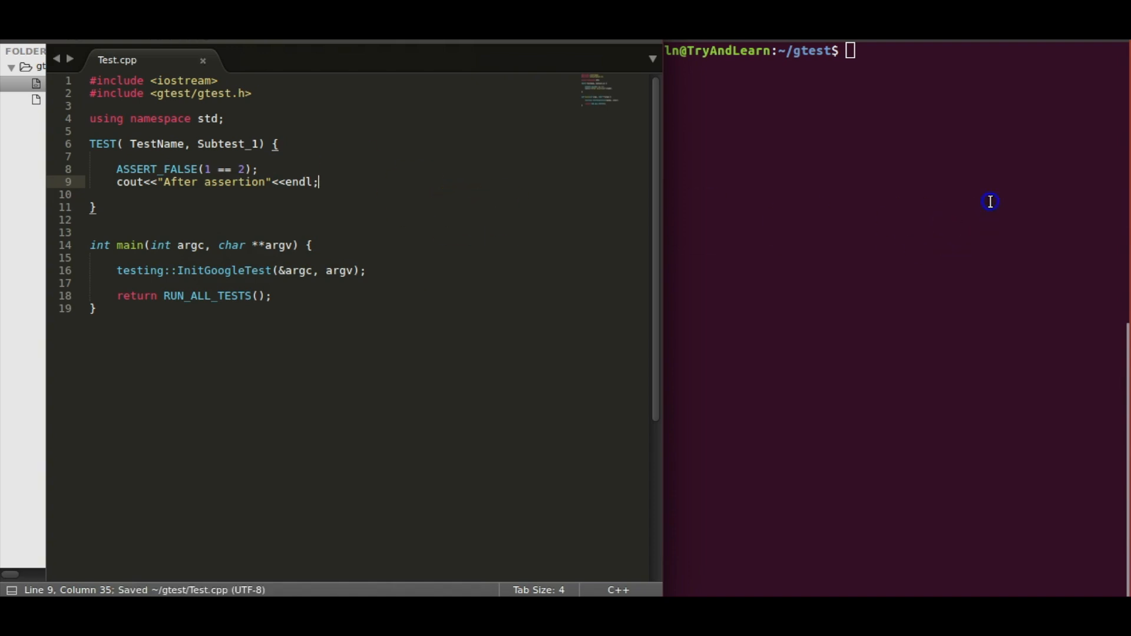
# - Rebuild with g++ Test.cpp -lgtest -lgtest_main -pthread and run so the test passes and prints it
pyautogui.write('g++ Test.cpp -lgtest -lgtest_main -pthread')
pyautogui.write('./a.out')
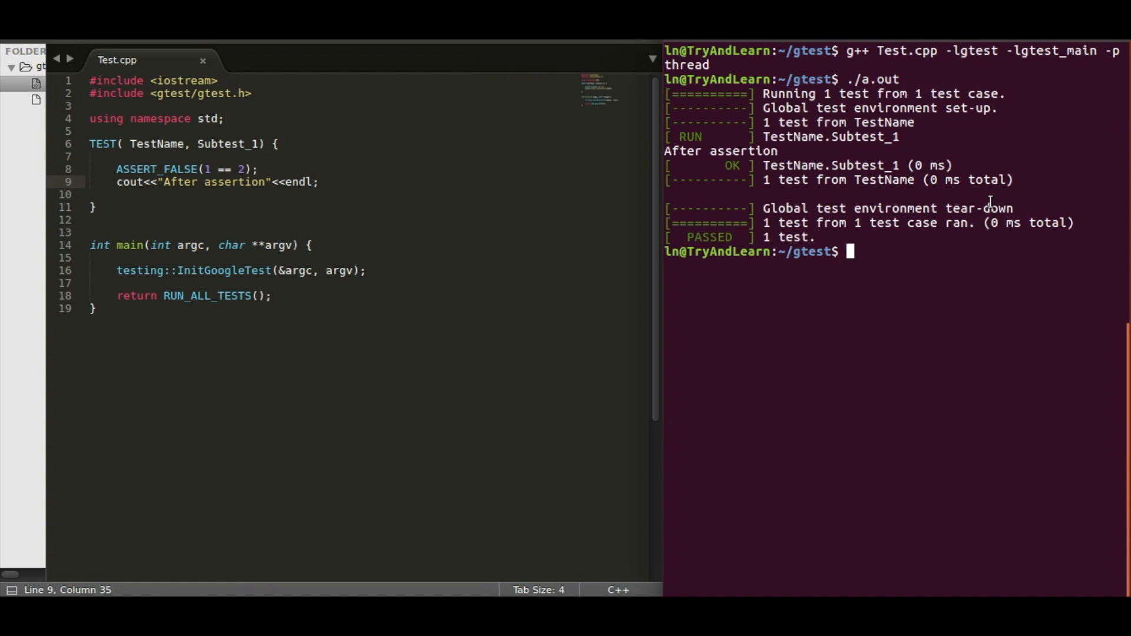
# - Change the check to ASSERT_FALSE(1 == 1) and rerun, failing at line 8 without After assertion
pyautogui.click(166, 181)
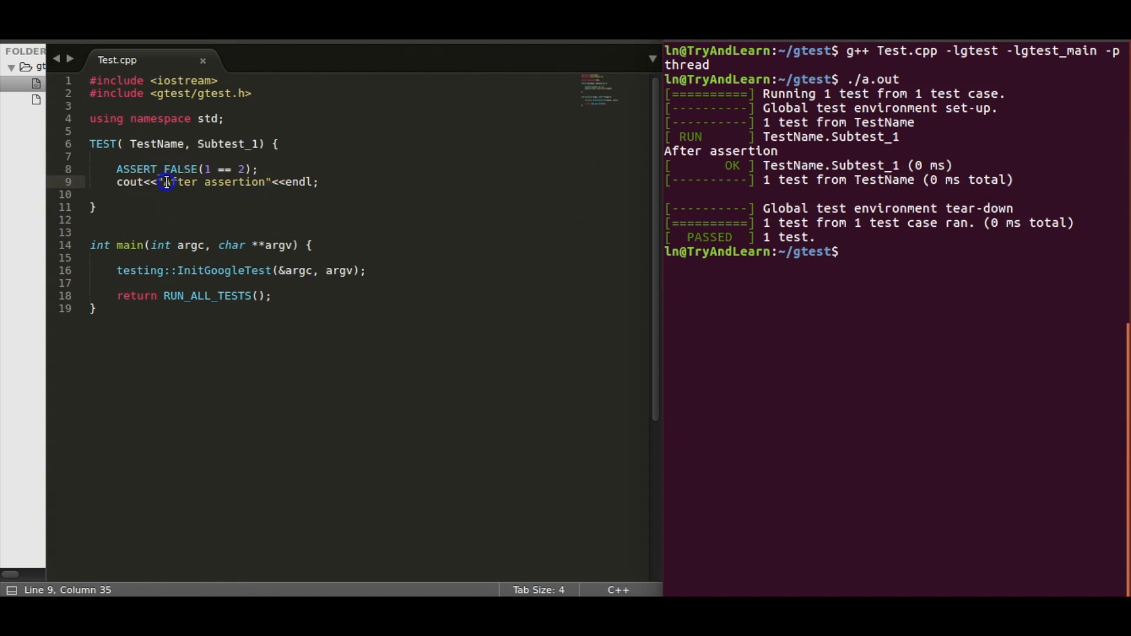
pyautogui.doubleClick(212, 181)
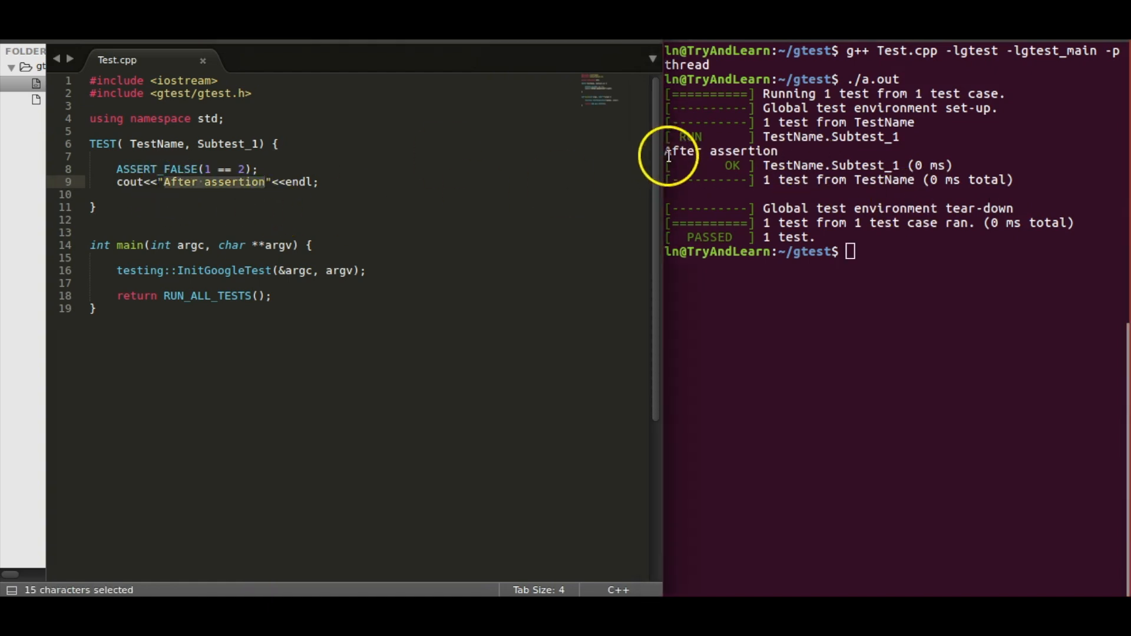
pyautogui.click(384, 181)
pyautogui.write('1')
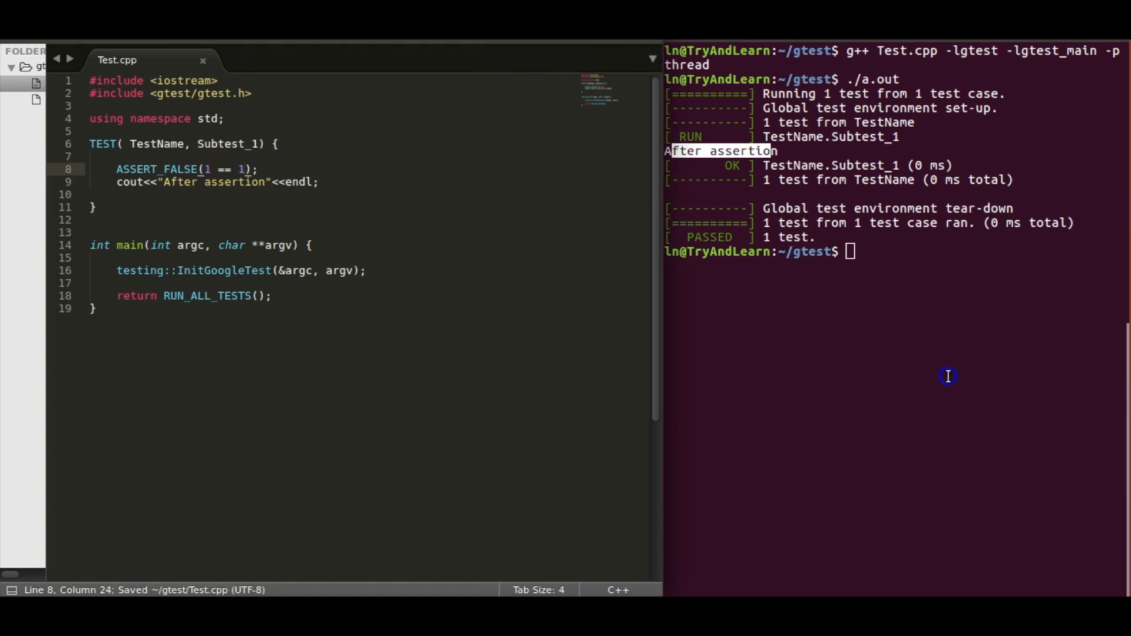
pyautogui.write('clear')
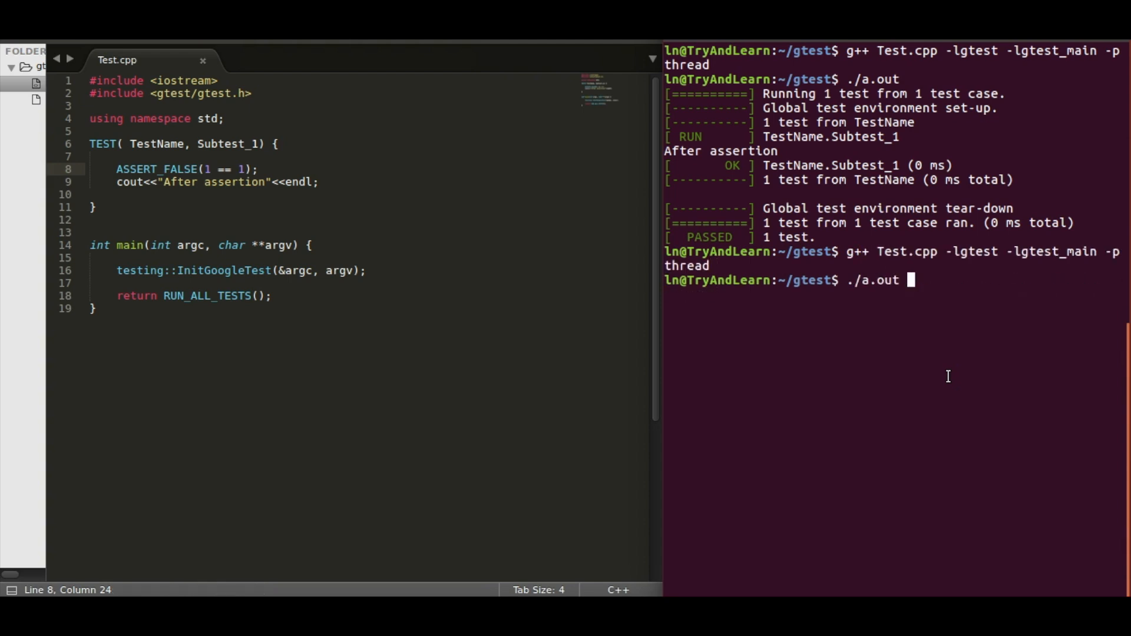
pyautogui.press('Return')
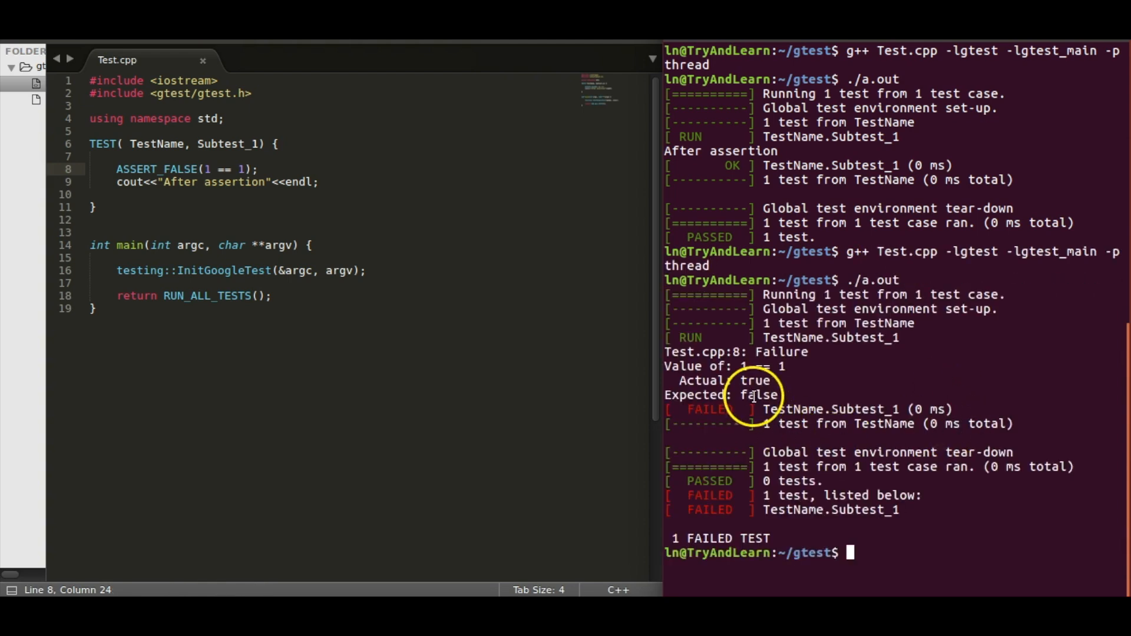
# - Select the whole ASSERT_FALSE statement on line 8 for editing
pyautogui.click(242, 182)
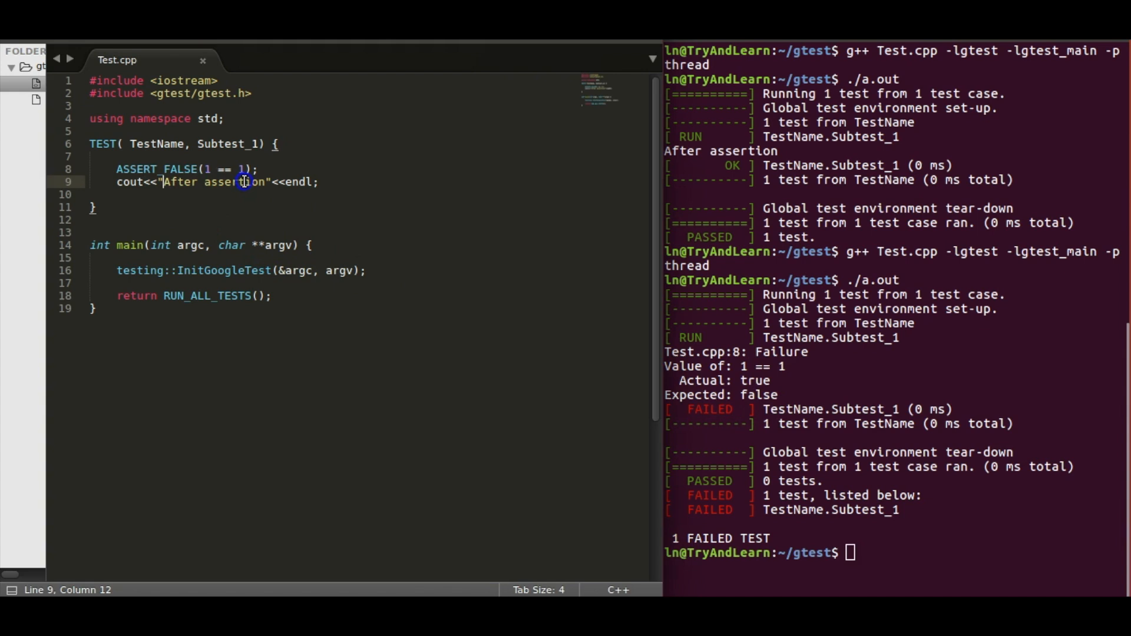
pyautogui.moveTo(242, 182); pyautogui.dragTo(115, 169)
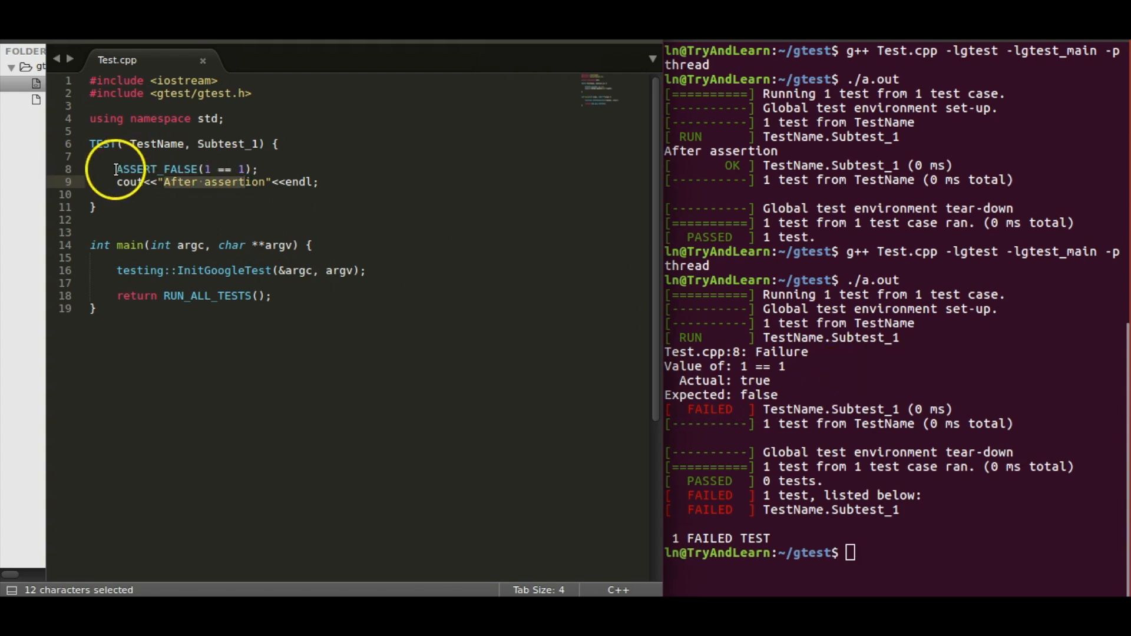
pyautogui.moveTo(115, 168); pyautogui.dragTo(271, 168)
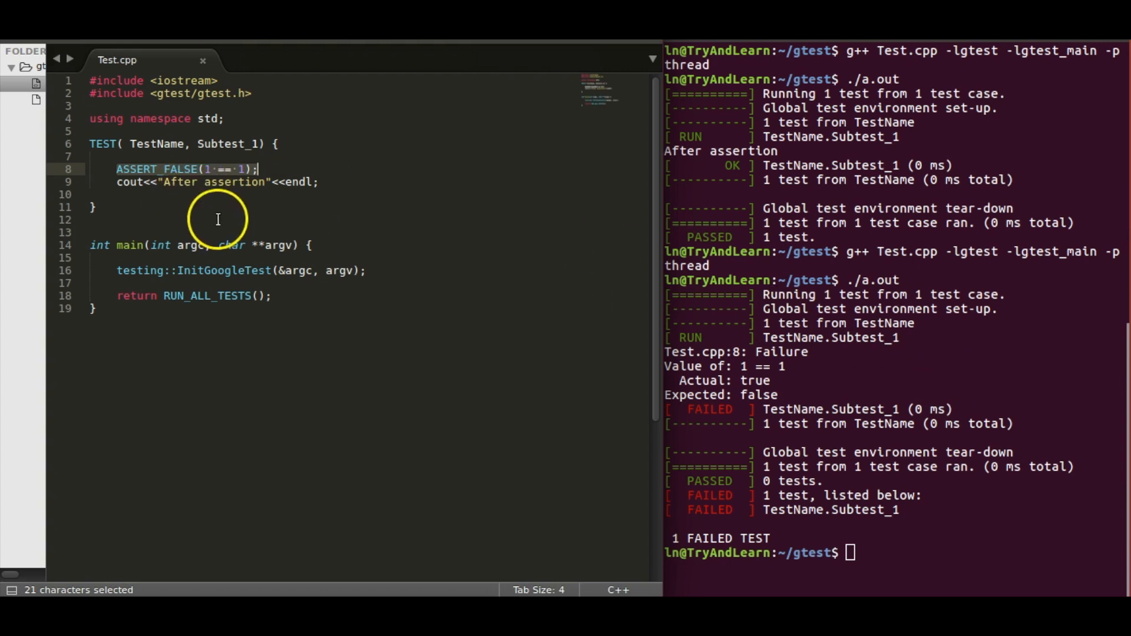
pyautogui.moveTo(318, 352)
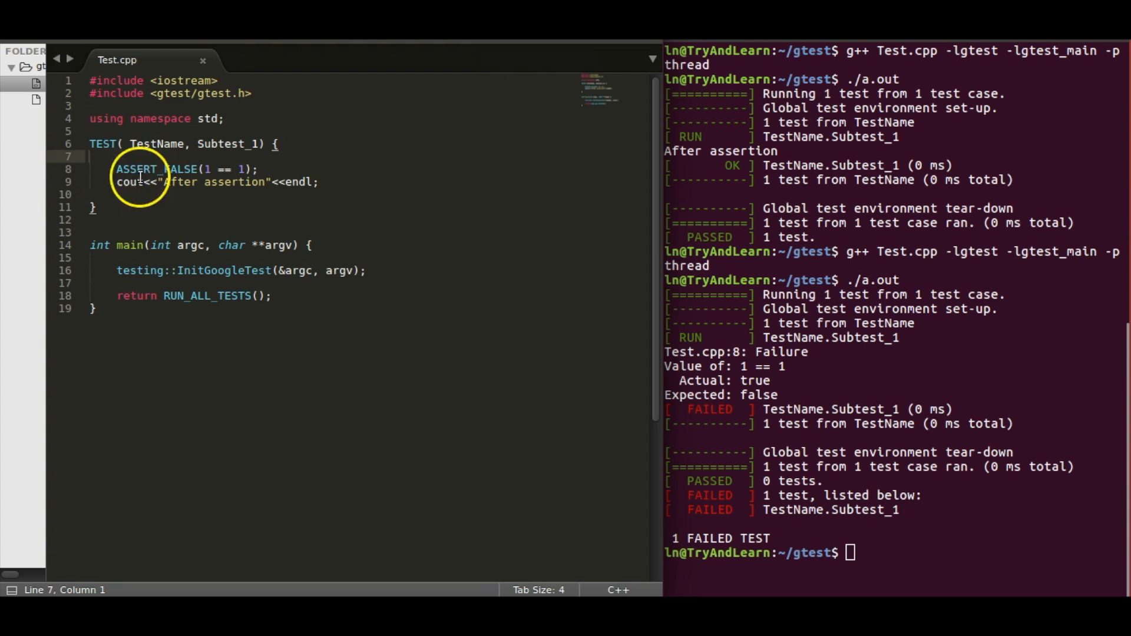
# - Replace the check with ASSERT_EQ(1,1), then rebuild and run so the test passes
pyautogui.click(168, 168)
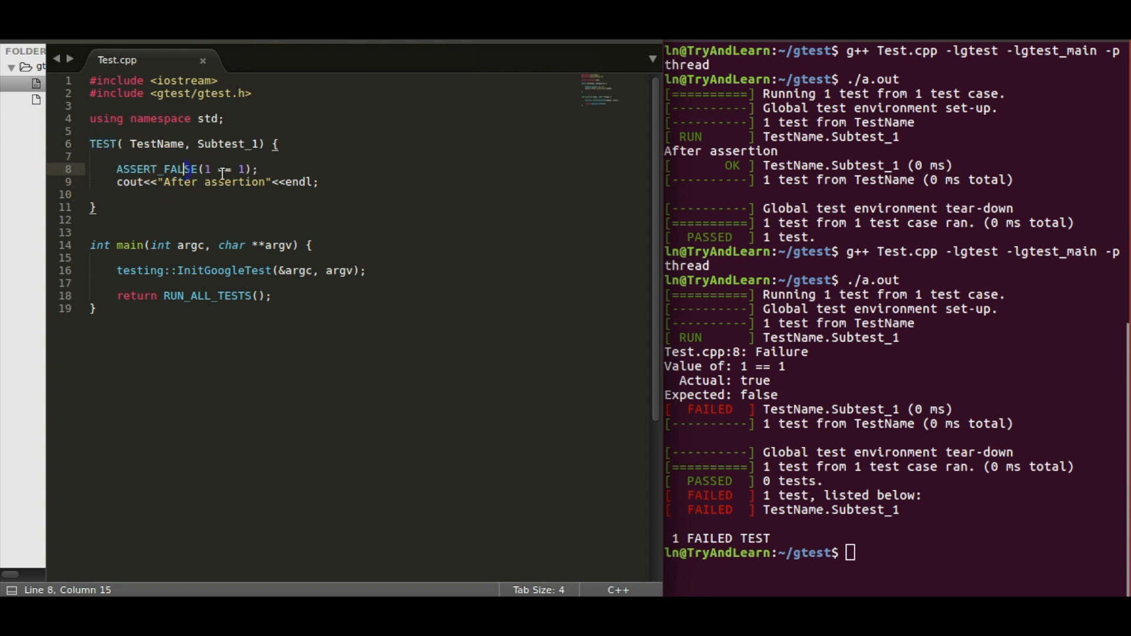
pyautogui.click(169, 168)
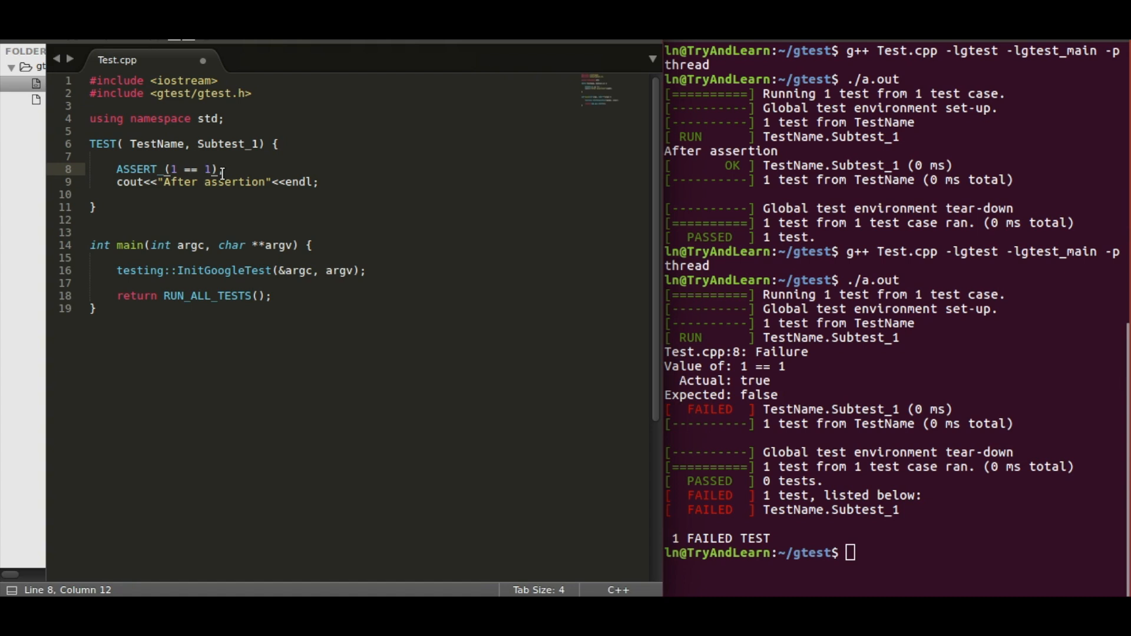
pyautogui.write('EQ')
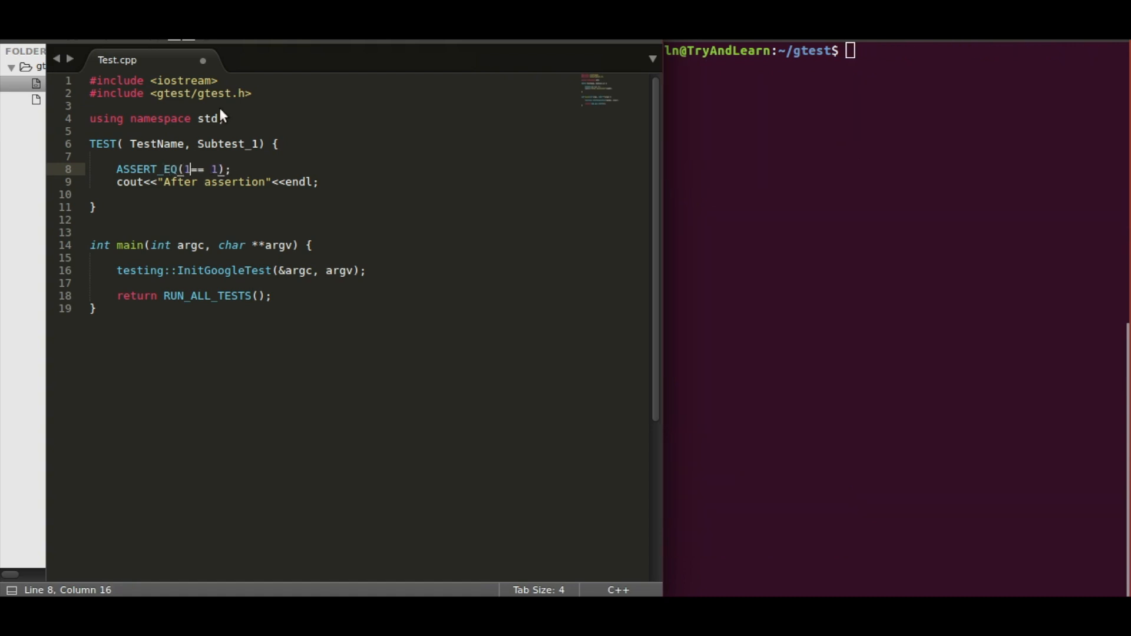
pyautogui.write(',')
pyautogui.click(896, 51)
pyautogui.write('./a.out')
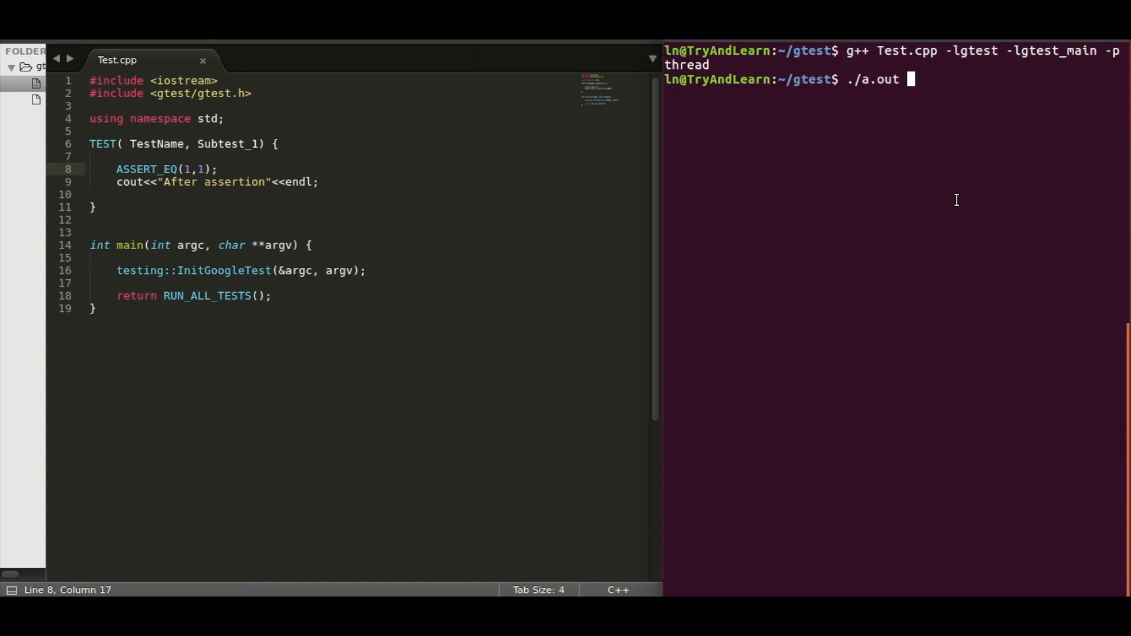
pyautogui.press('Return')
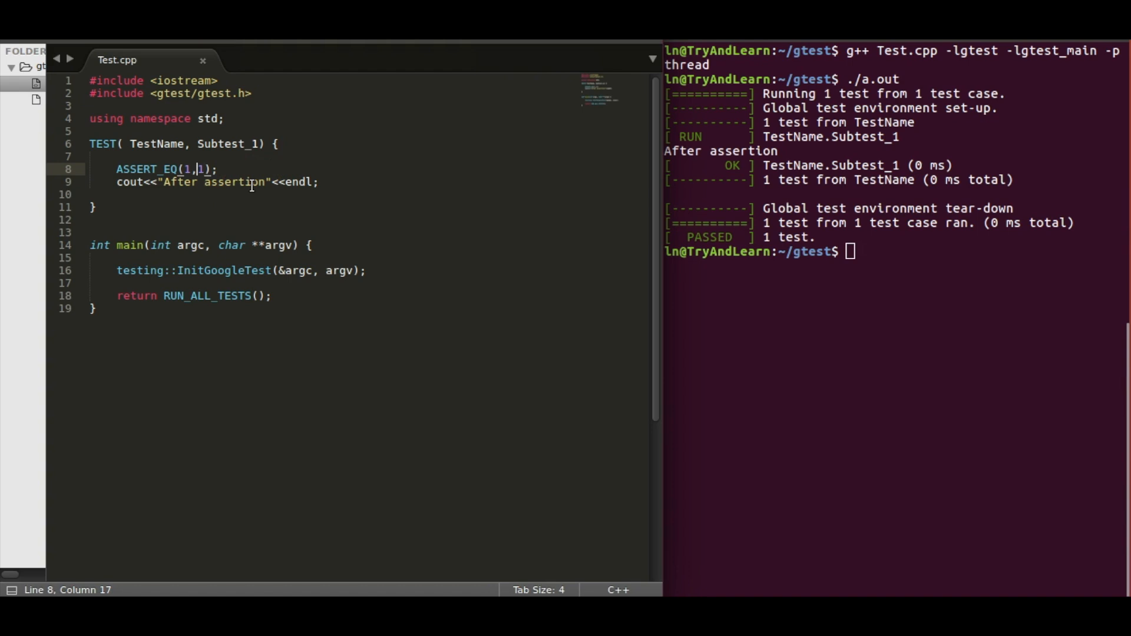
# - Change it to ASSERT_EQ(1,2) so the rerun fails with Value of 2, Expected 1
pyautogui.write('2')
pyautogui.click(893, 251)
pyautogui.write('g++ Test.cpp -lgtest -lgtest_main -pthread')
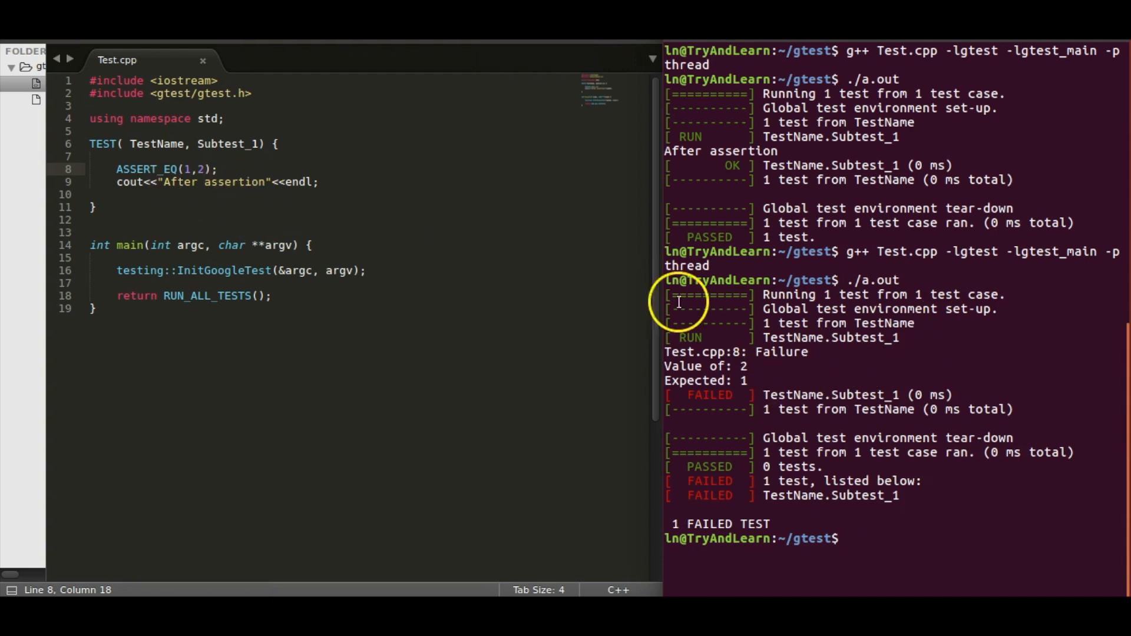
pyautogui.moveTo(568, 315)
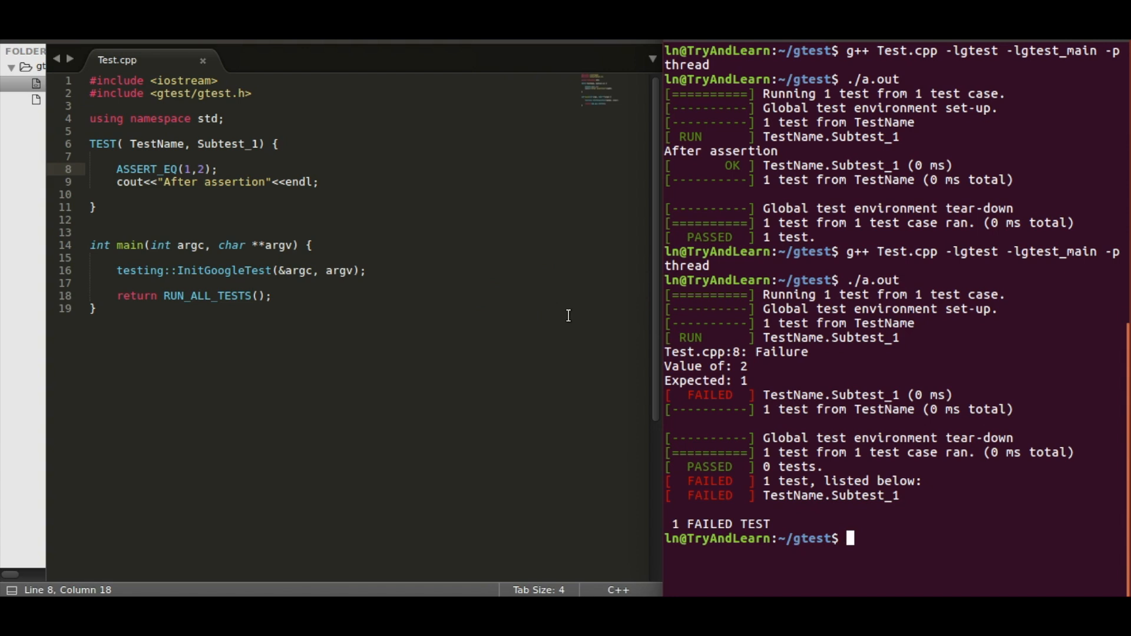
# - Swap the check to EXPECT_EQ(1,2) and rerun; it still fails at line 8 but prints After assertion
pyautogui.click(159, 169)
pyautogui.write('c')
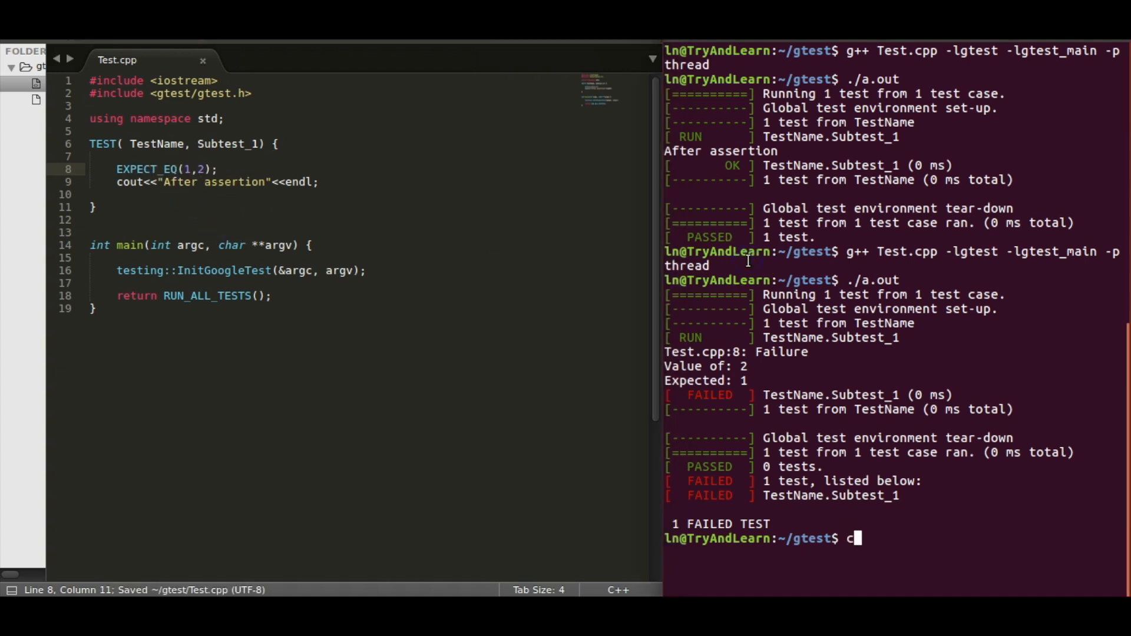
pyautogui.write('l')
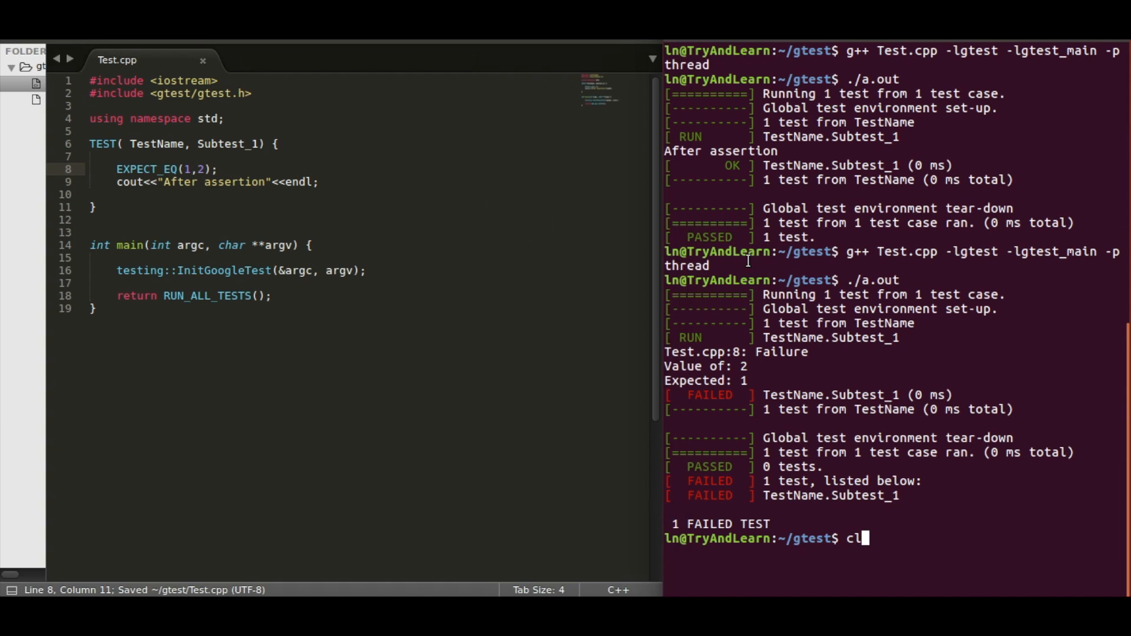
pyautogui.press('Return')
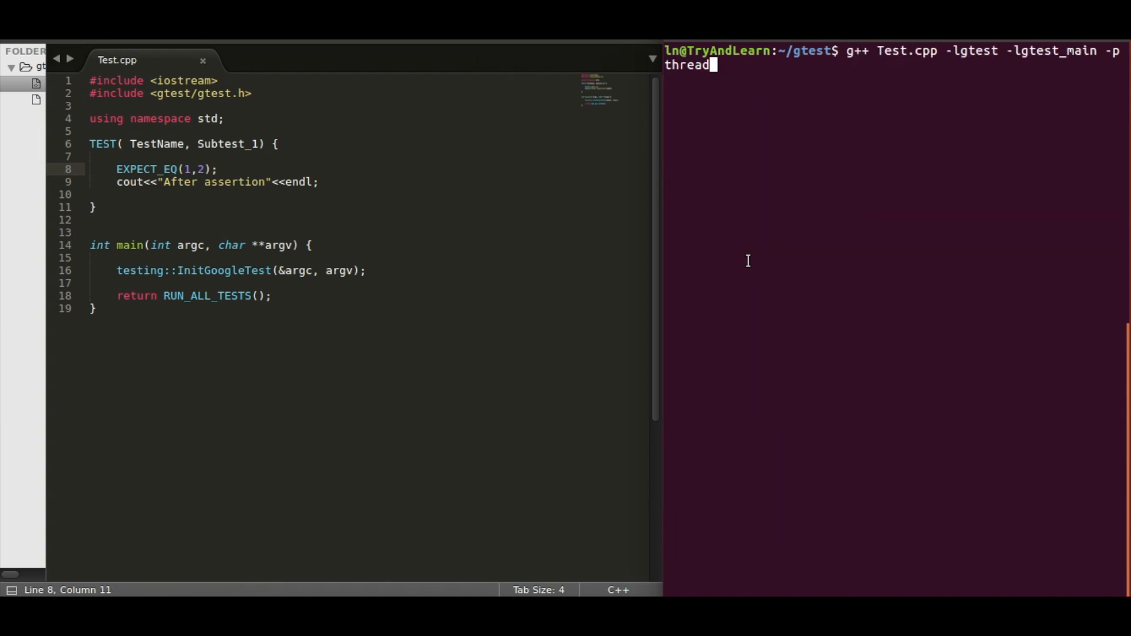
pyautogui.write('clear')
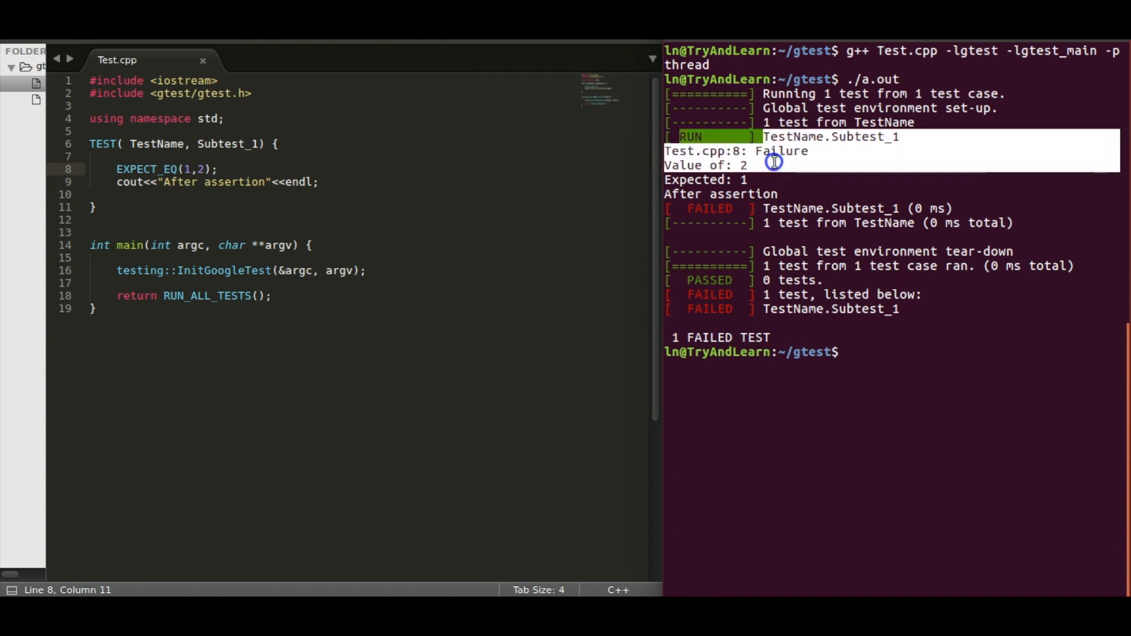
# - Replace EXPECT with ASSERT on line 8, restoring ASSERT_EQ(1,2) unsaved
pyautogui.click(167, 181)
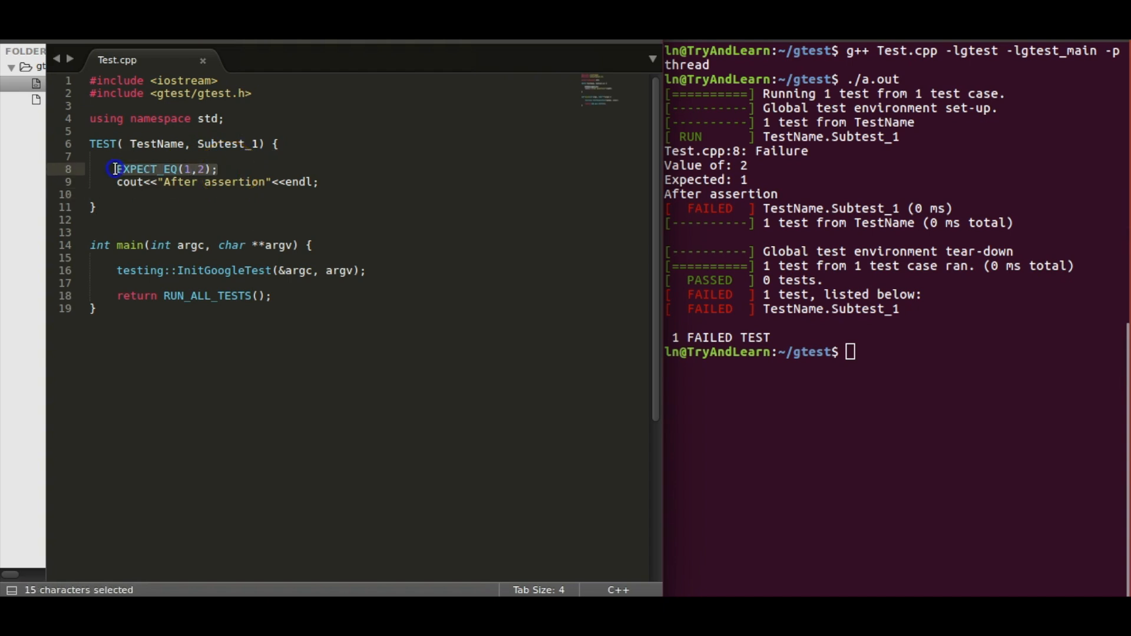
pyautogui.click(144, 169)
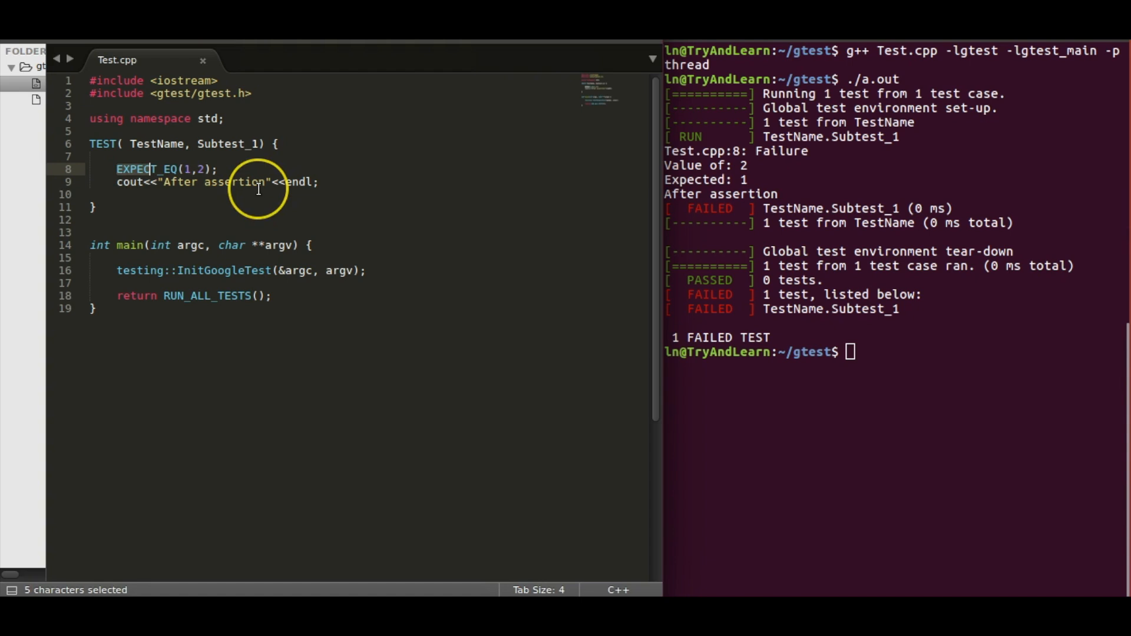
pyautogui.write('ASS')
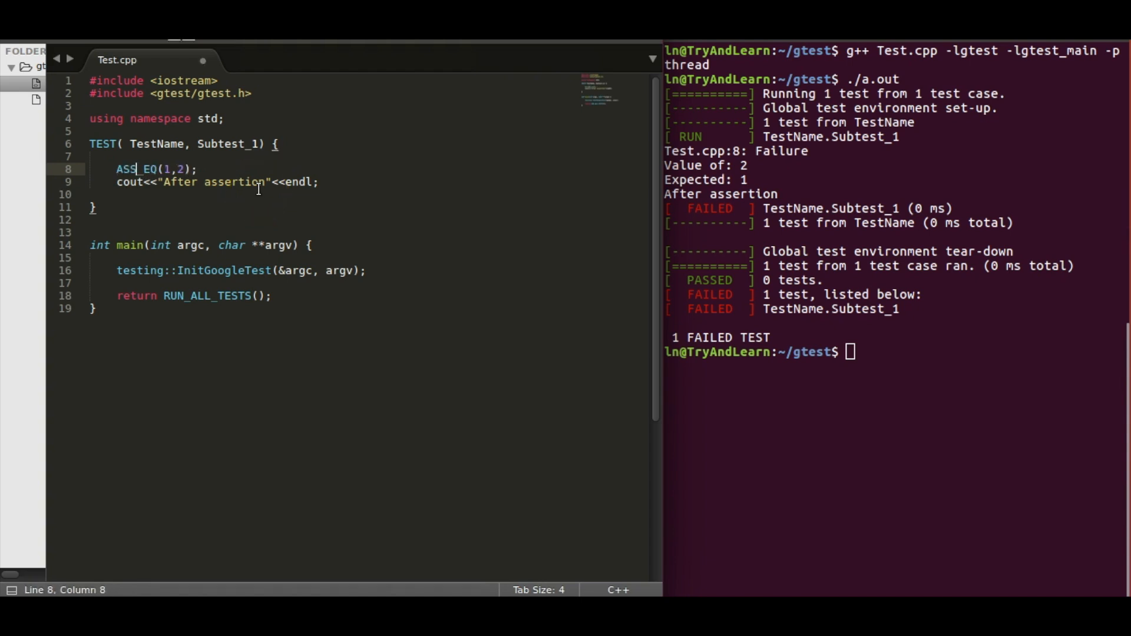
pyautogui.write('ERT')
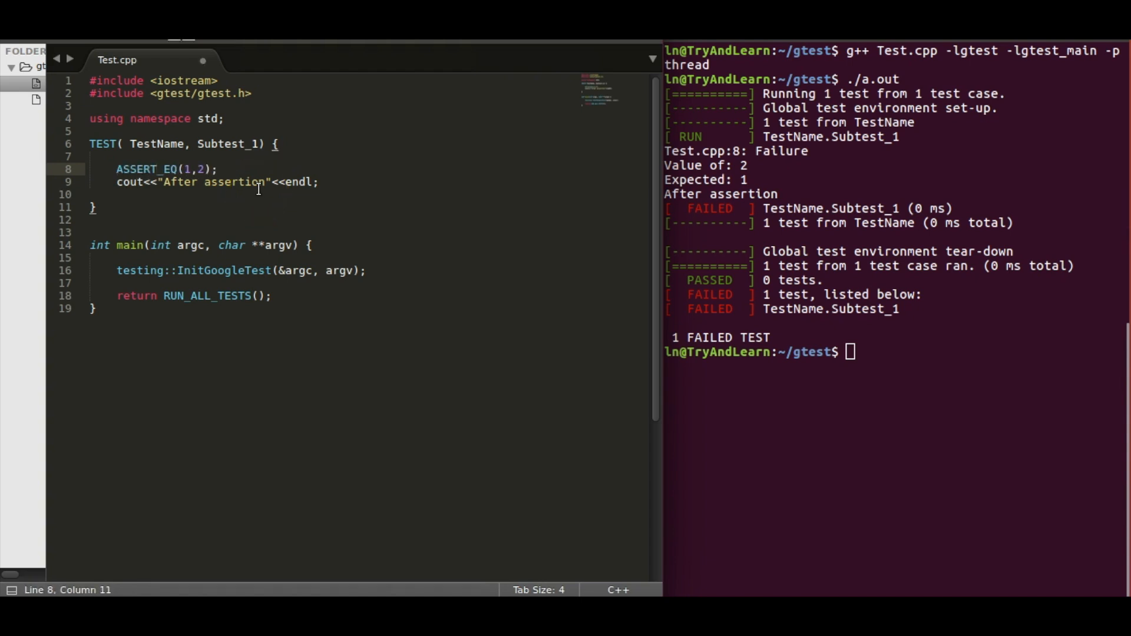